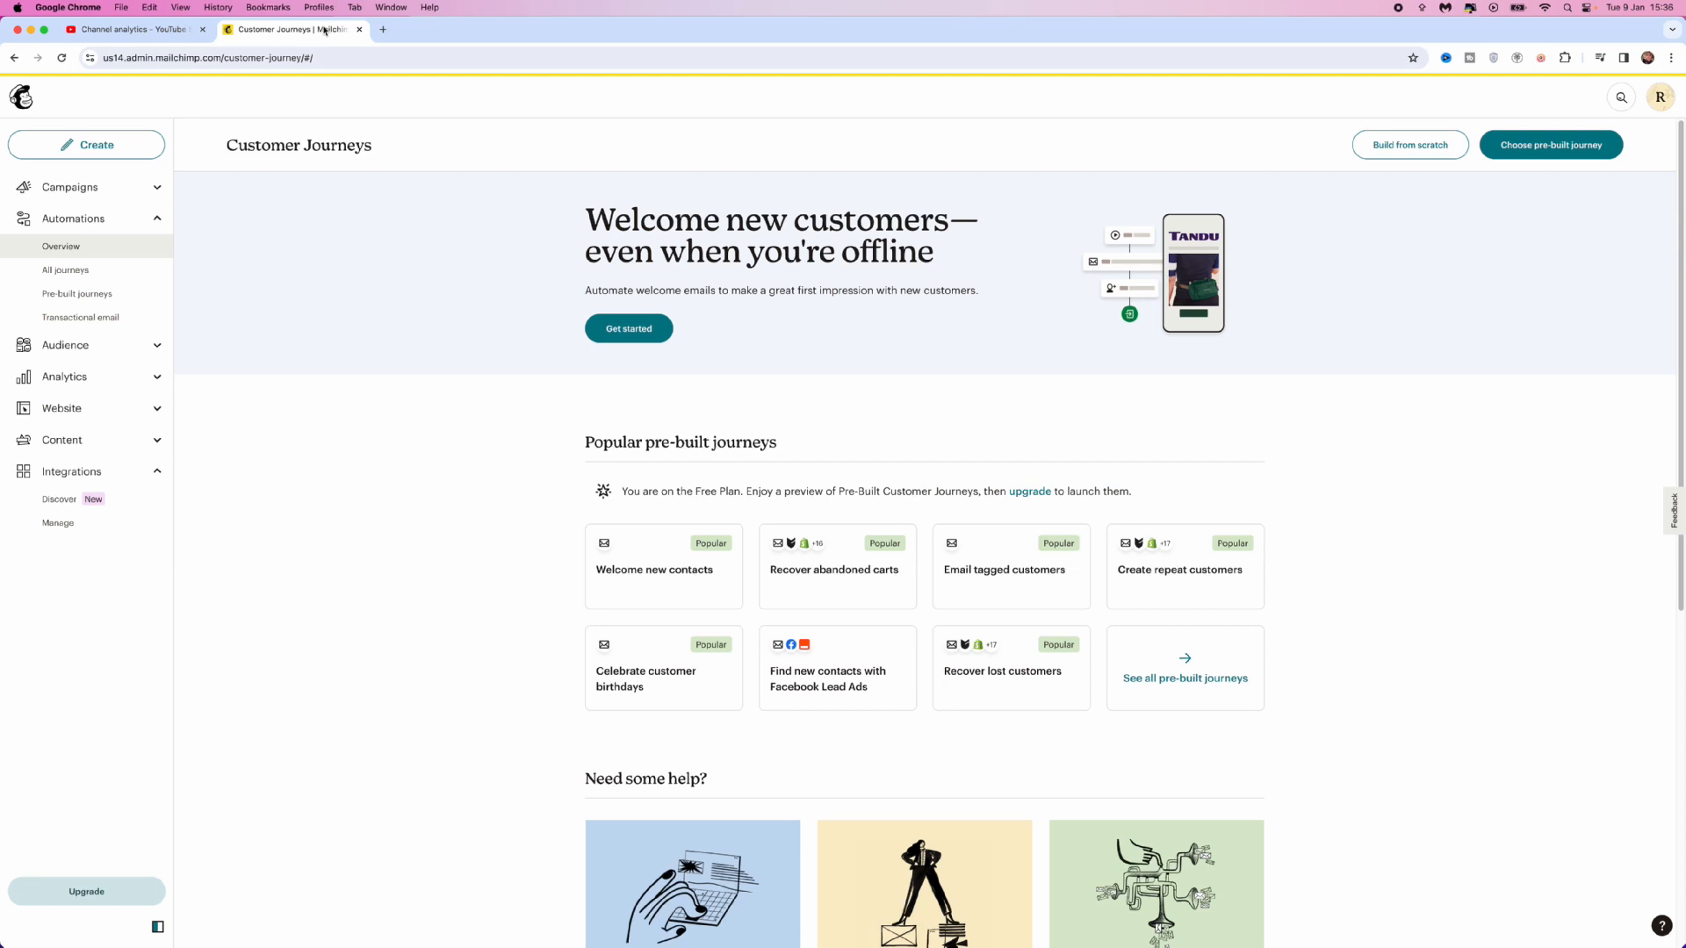
pyautogui.moveTo(515, 200)
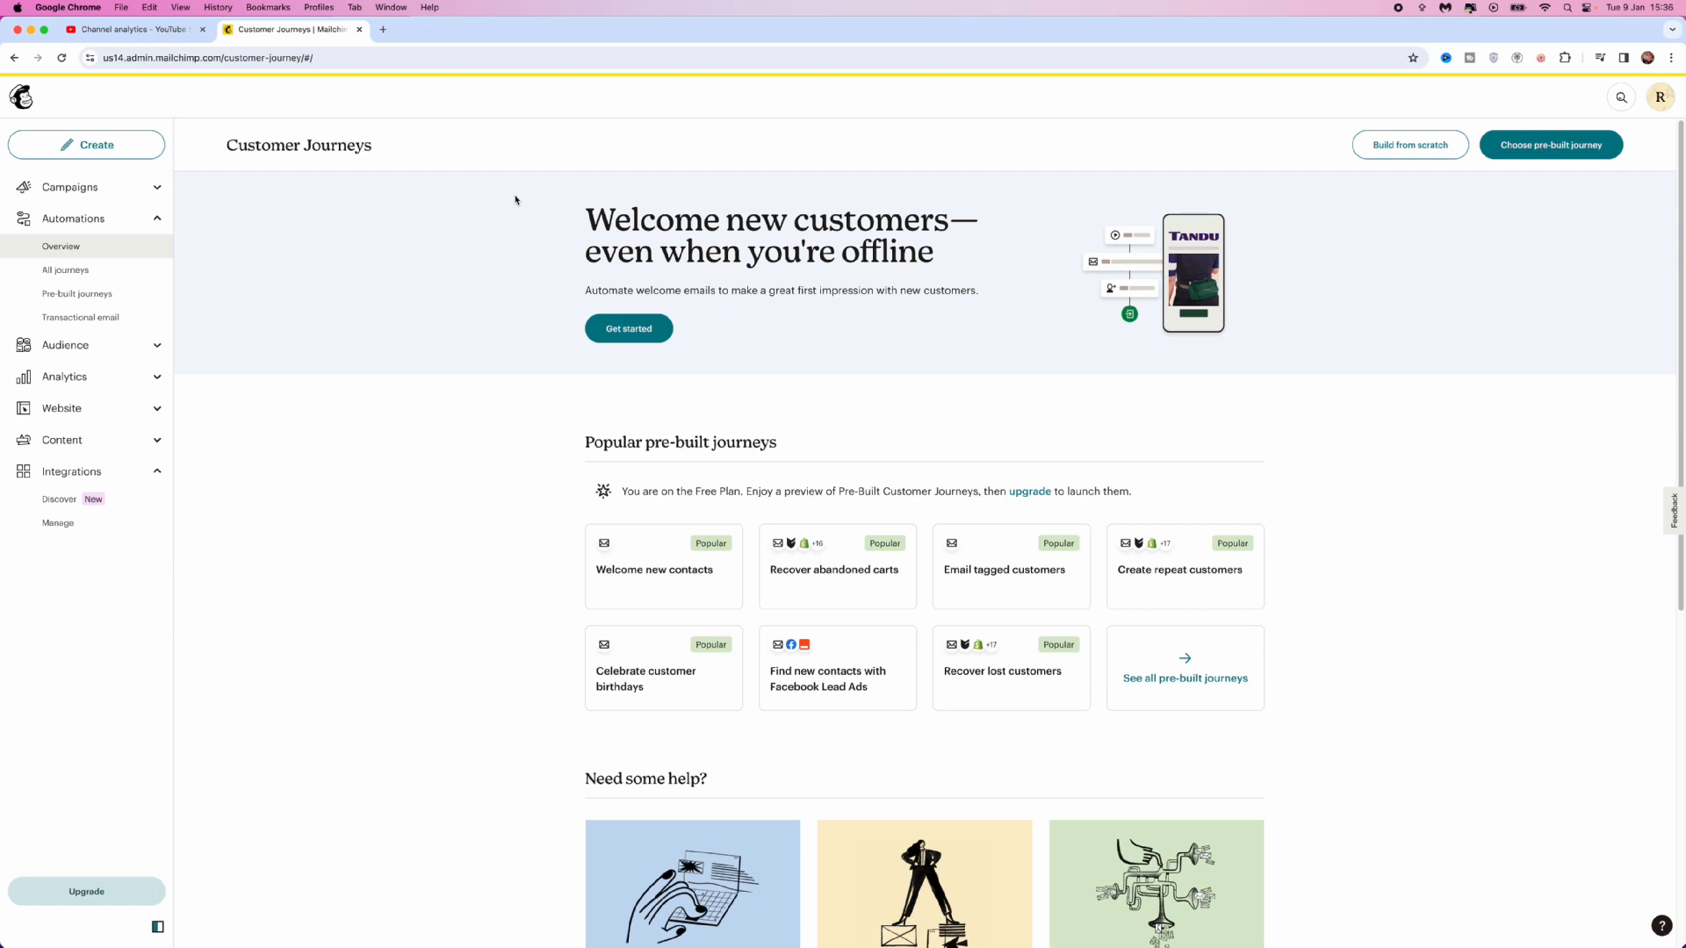
pyautogui.moveTo(127, 226)
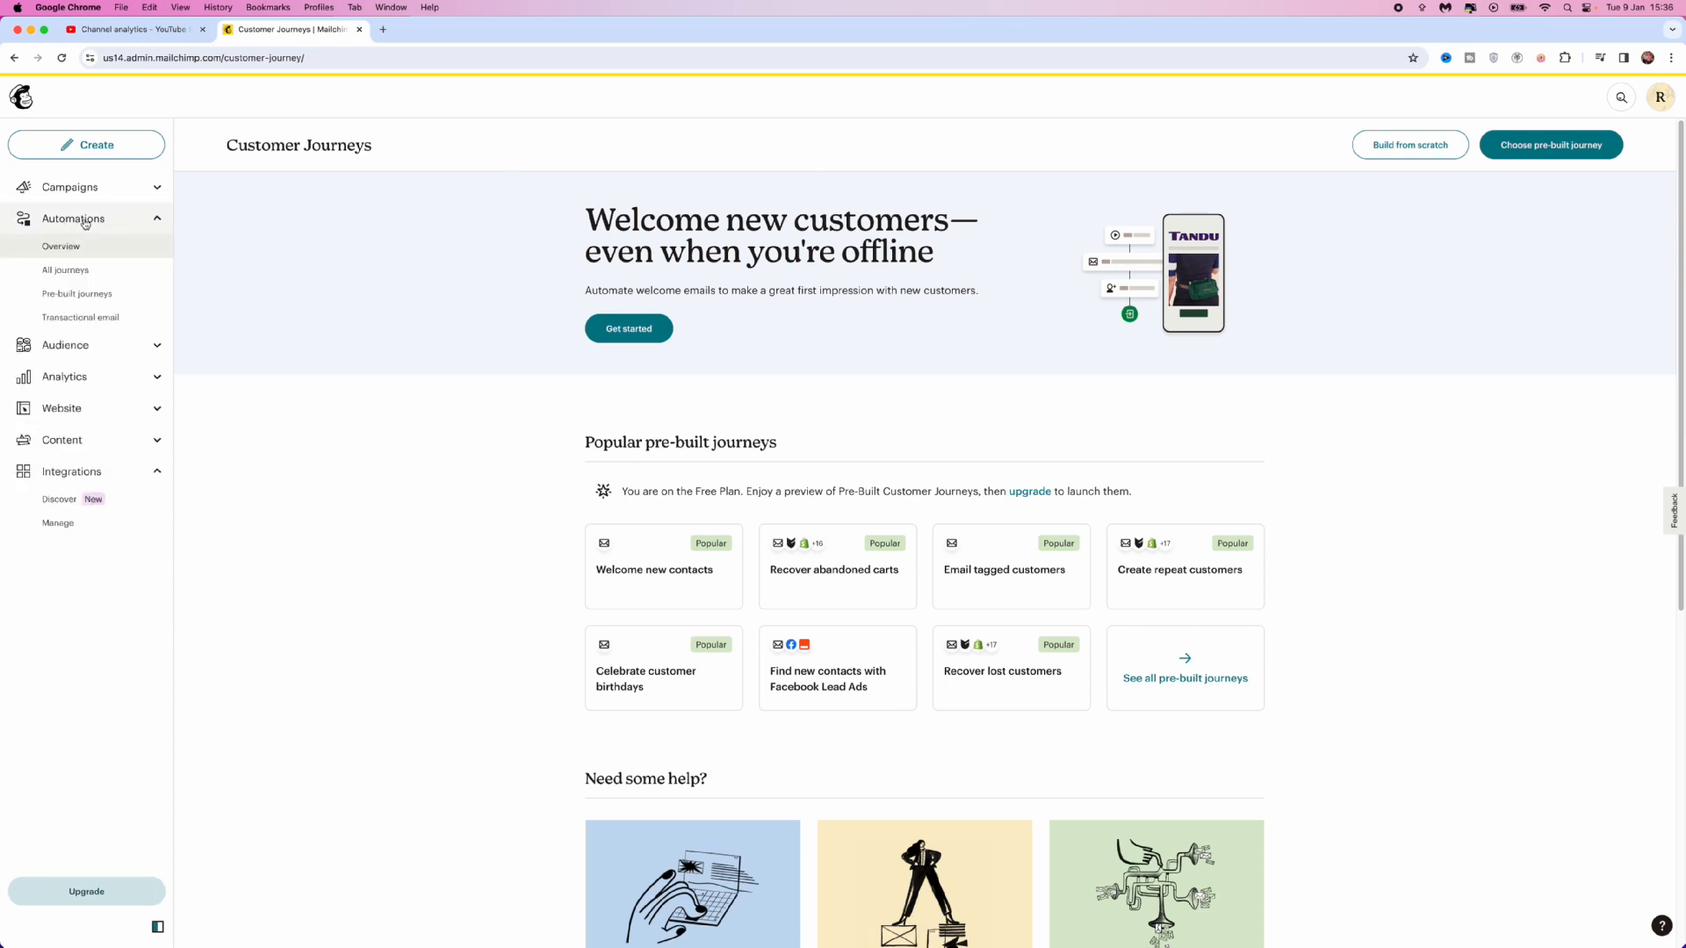
pyautogui.moveTo(343, 369)
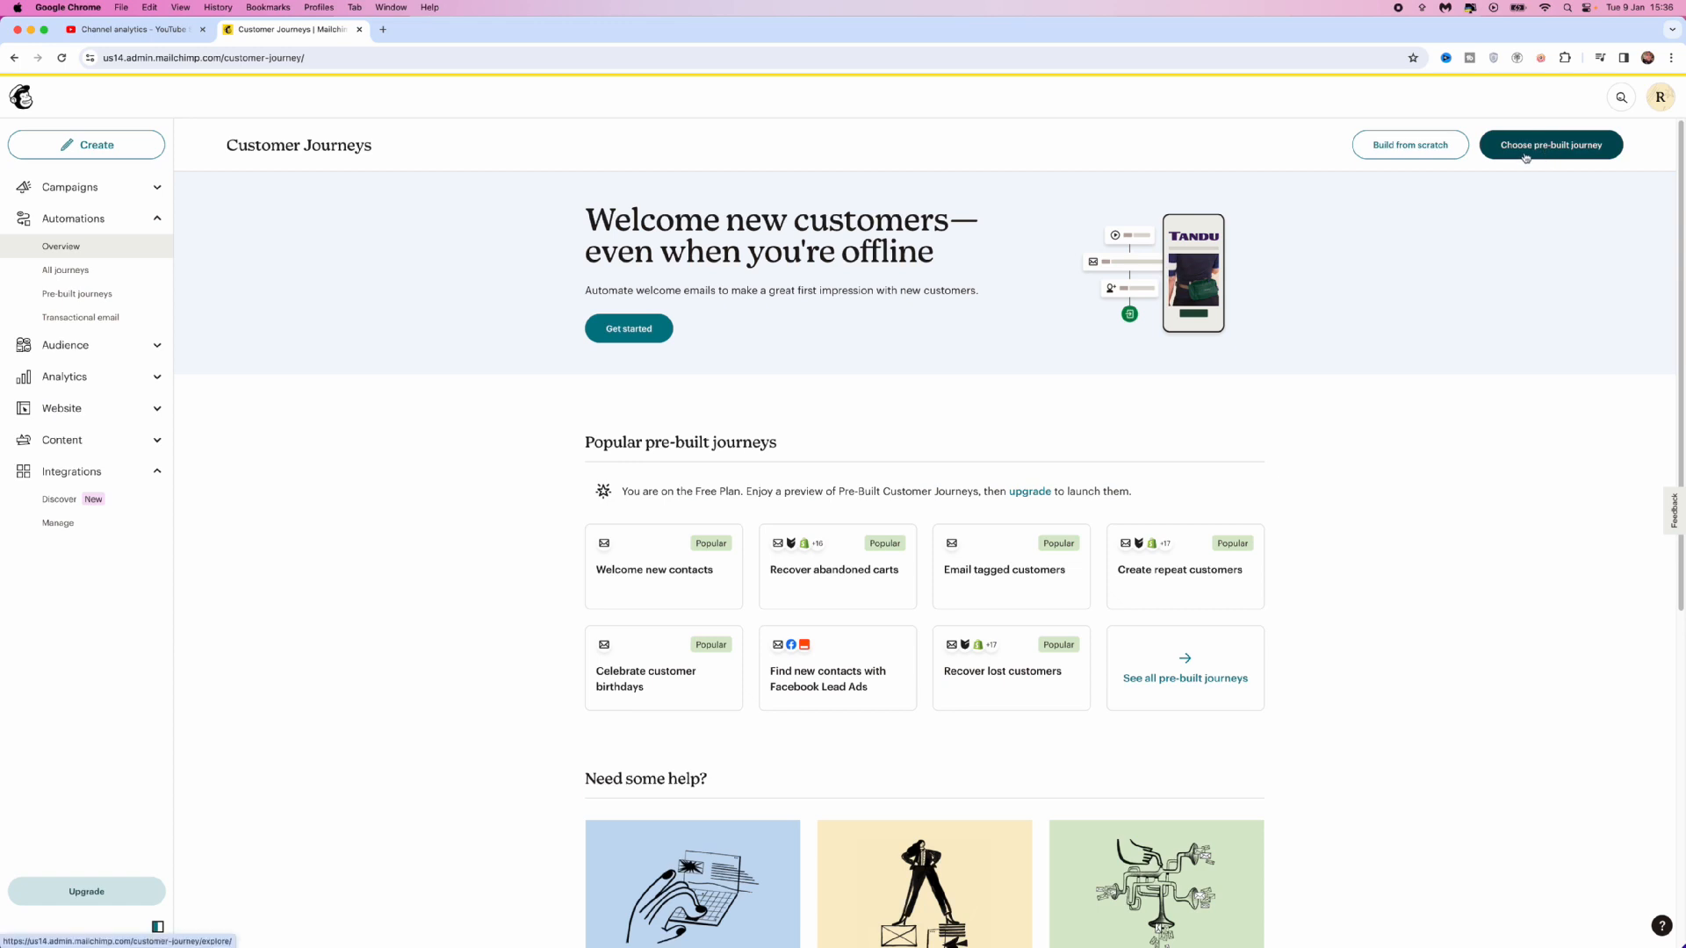
pyautogui.moveTo(1411, 146)
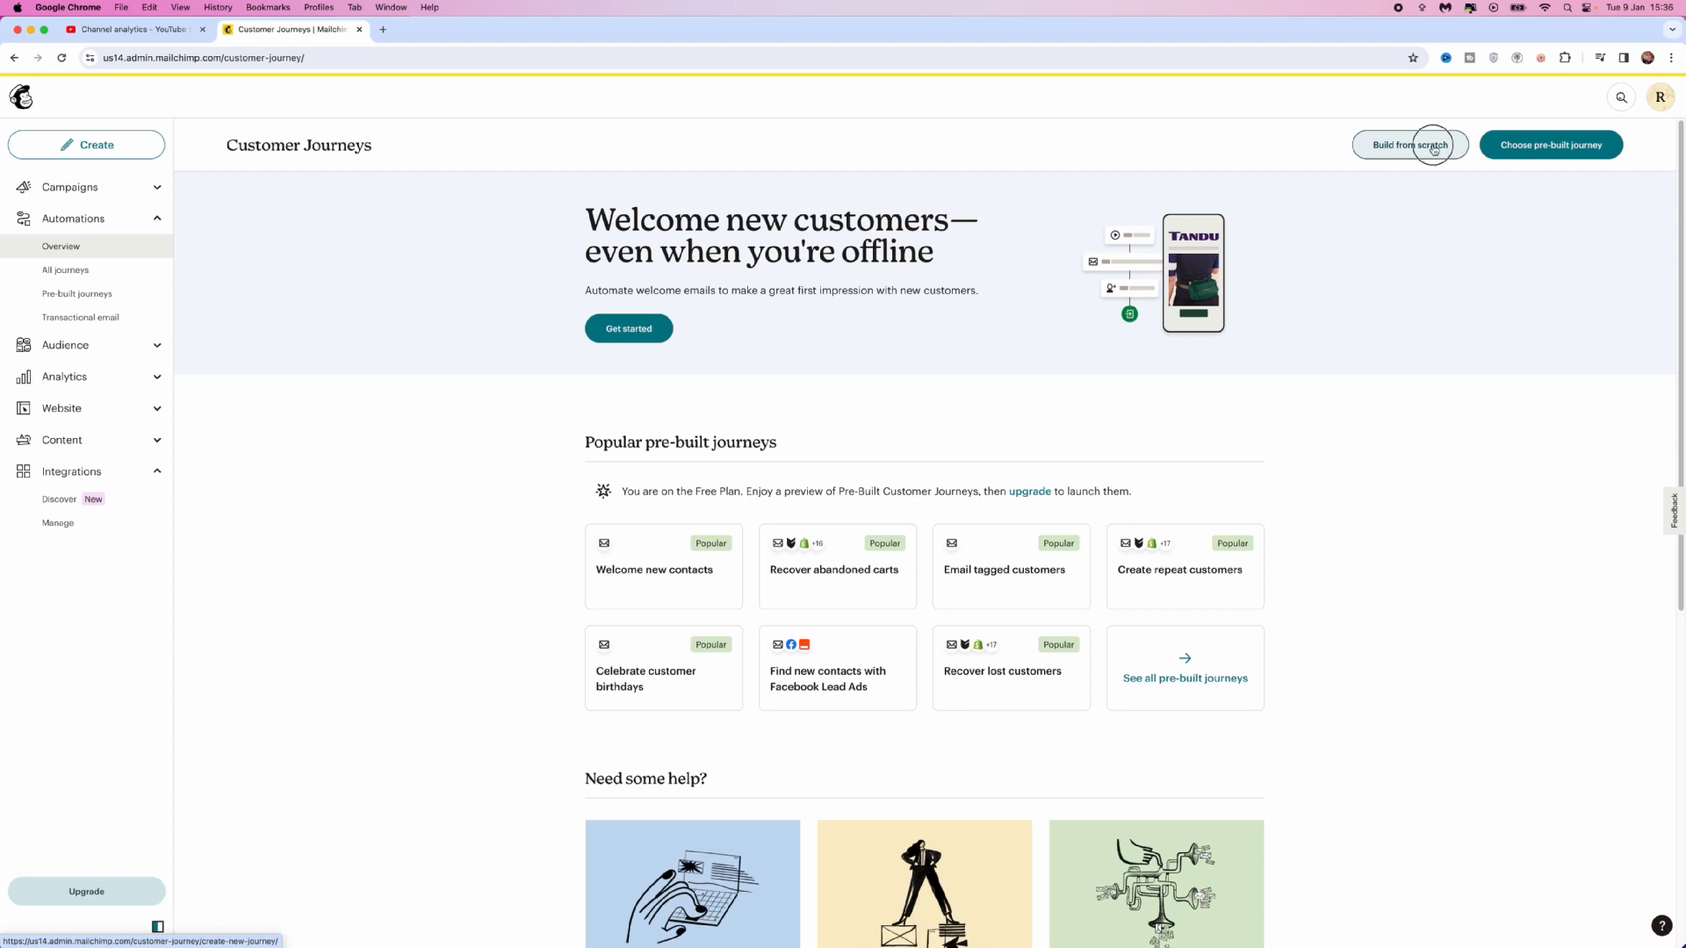
# Begin a from-scratch journey named 'YOUTUBE TUTORIAL' and start building it as a draft
pyautogui.click(1408, 144)
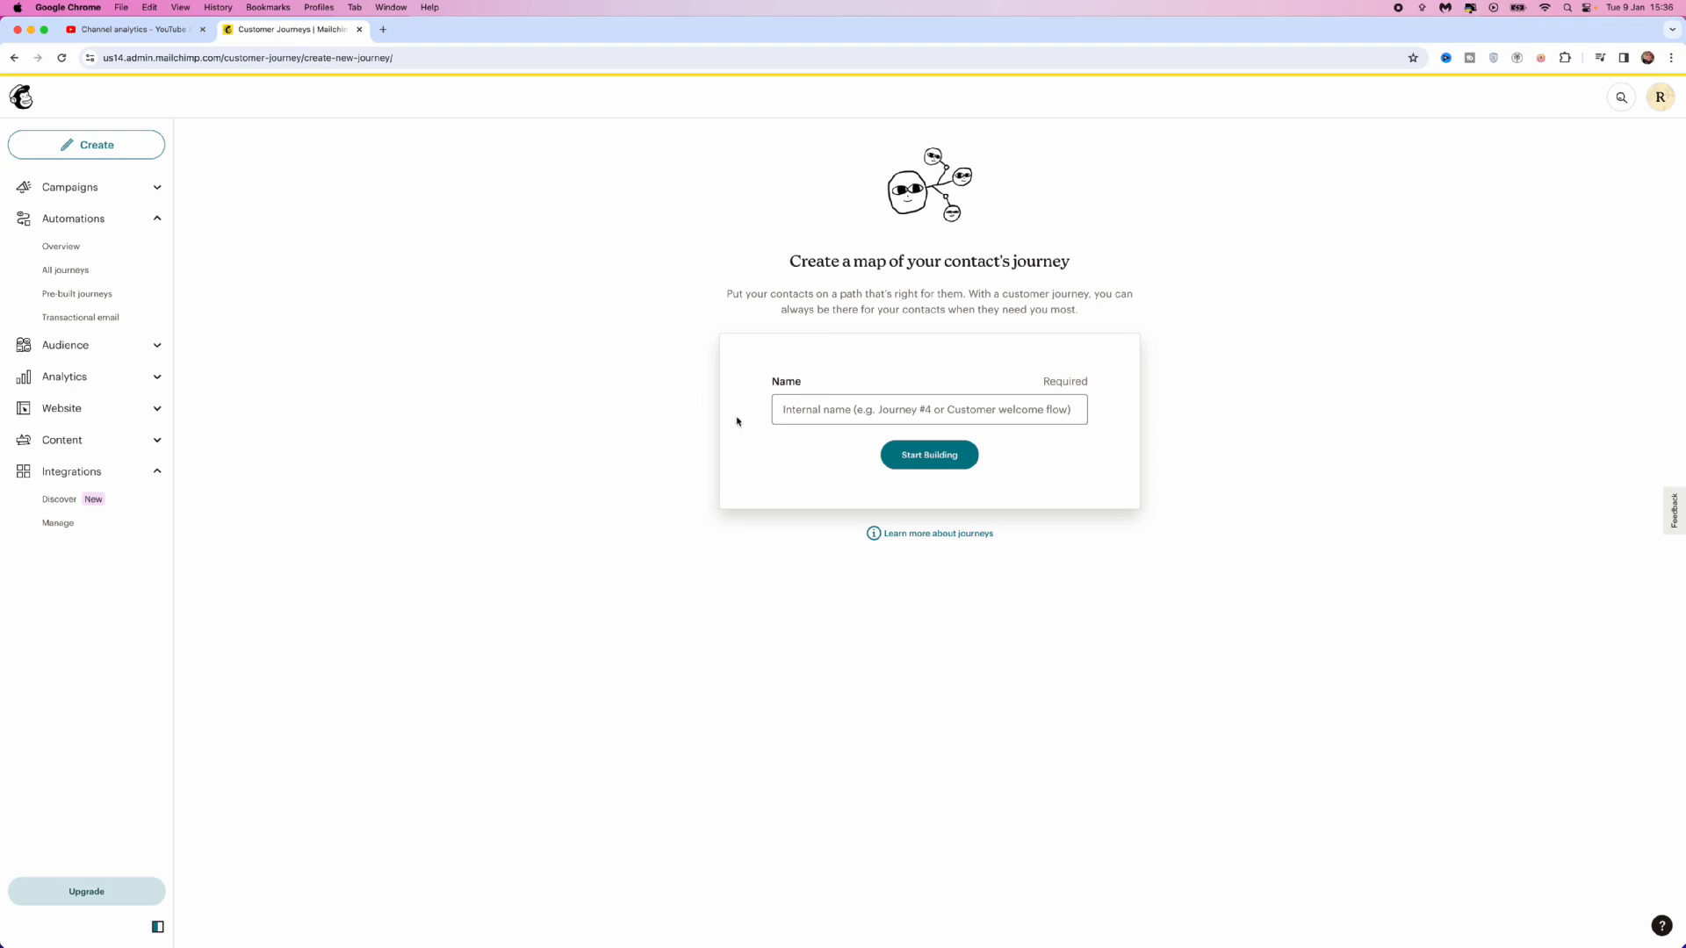
pyautogui.click(927, 409)
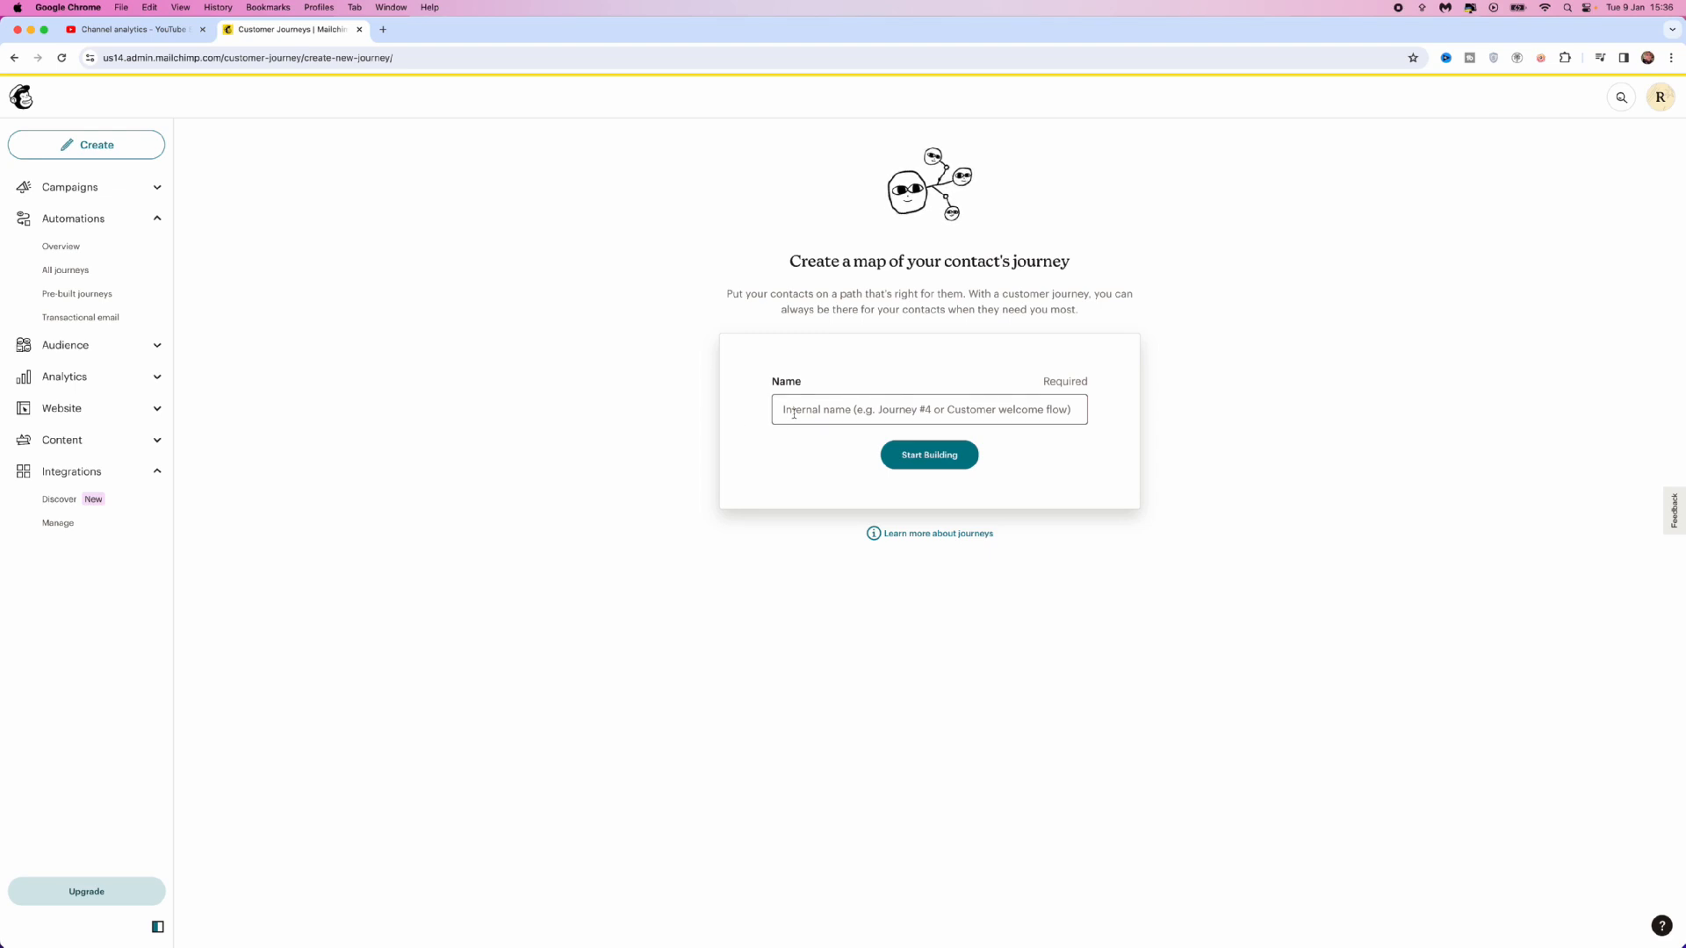
pyautogui.write('YOUTUBE TUTORIAL')
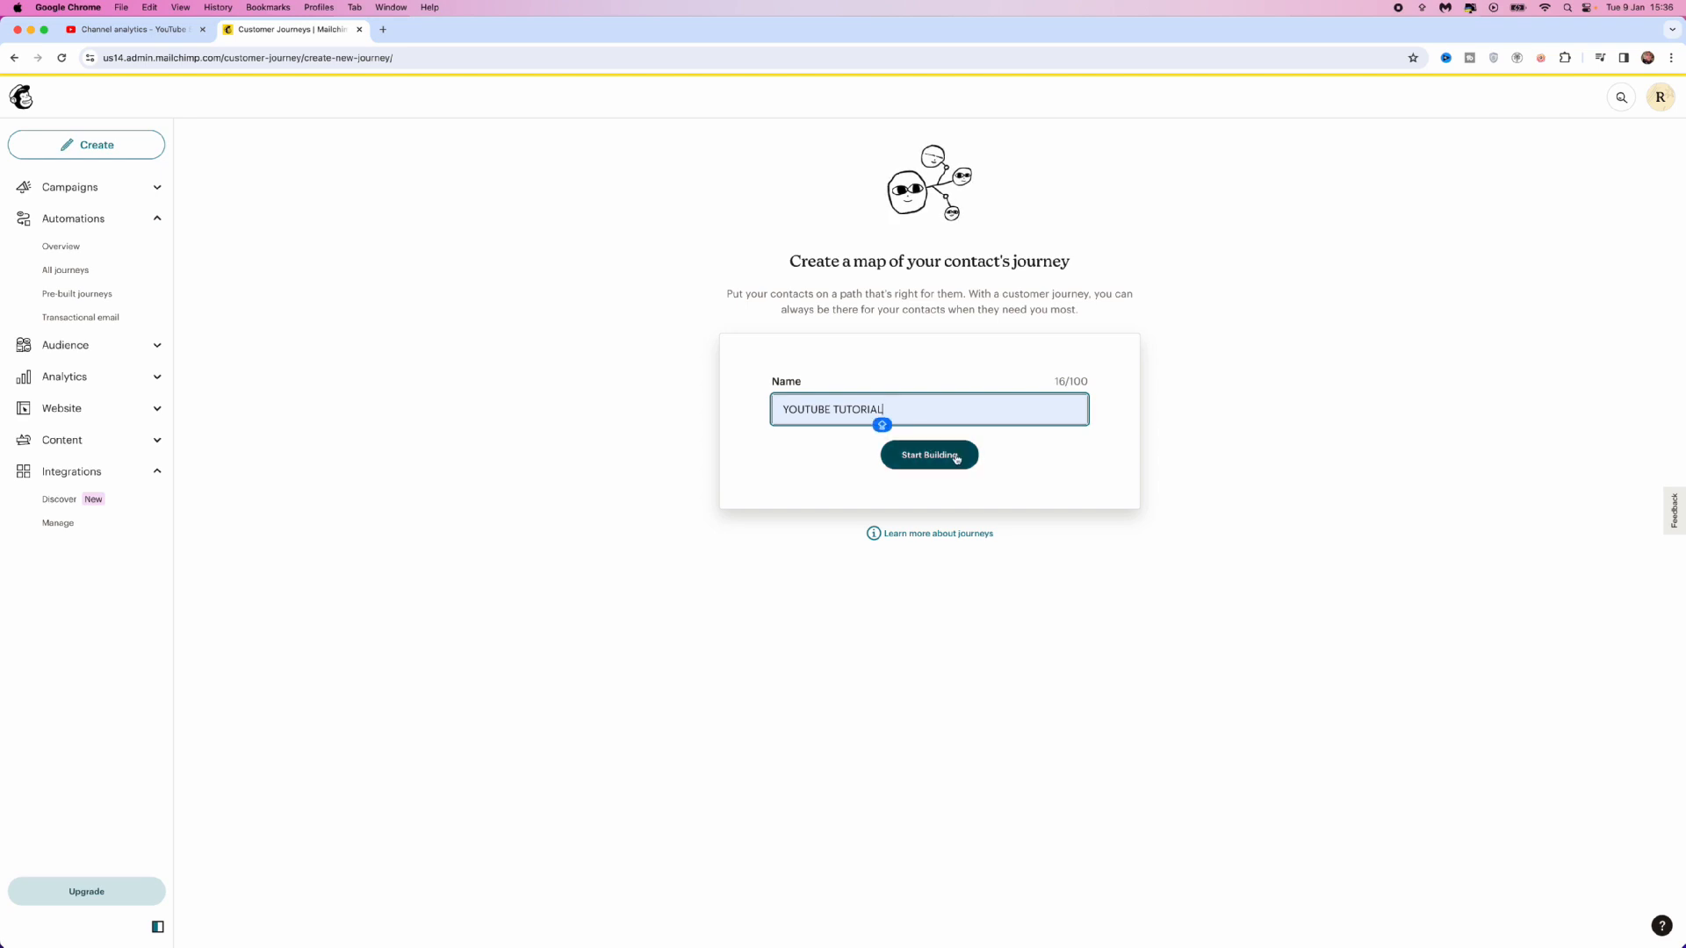
pyautogui.click(927, 455)
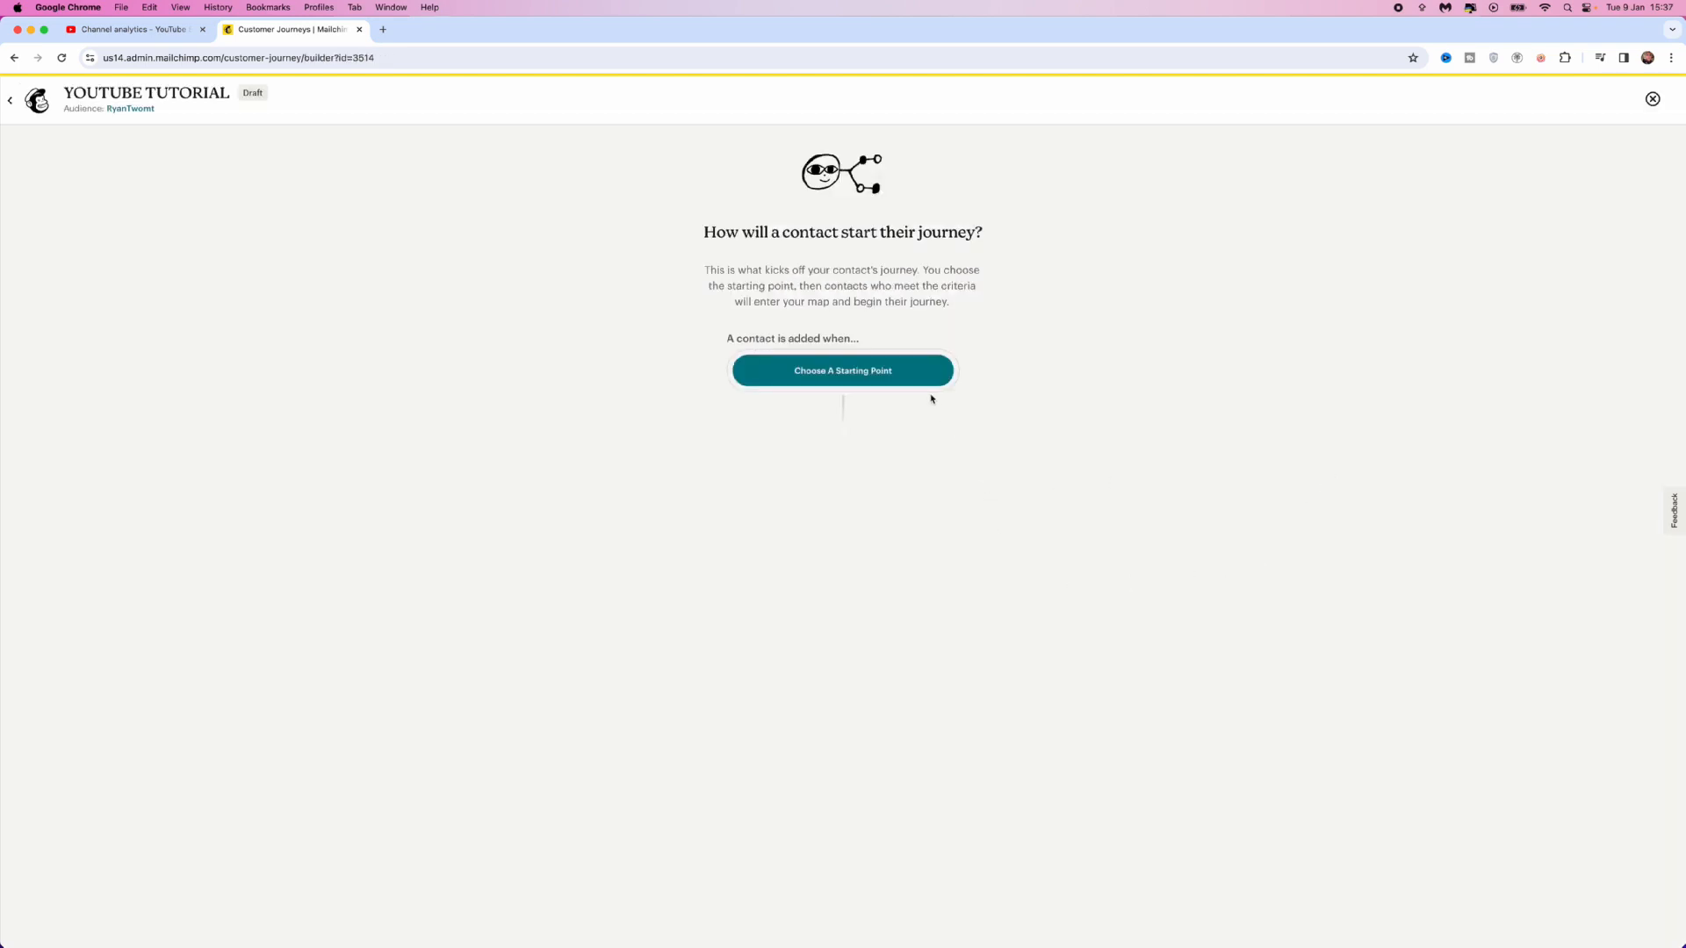
# Browse starting-point categories — Date & Special Events, API & Integrations — and land back on Popular
pyautogui.click(841, 370)
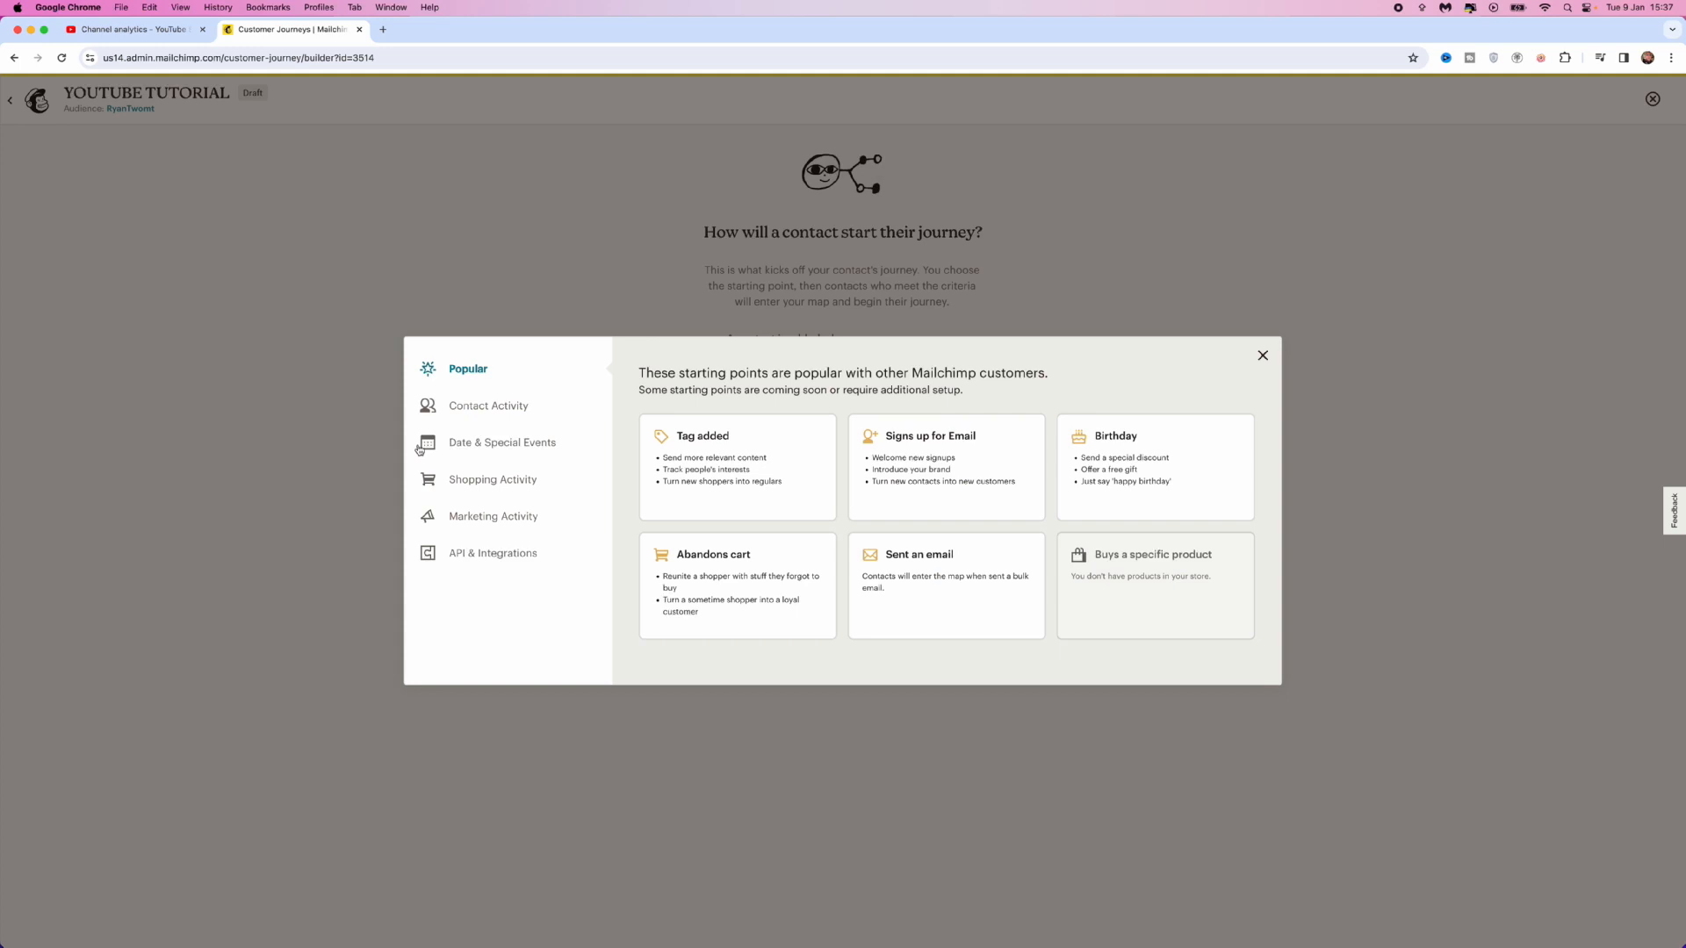
pyautogui.click(503, 442)
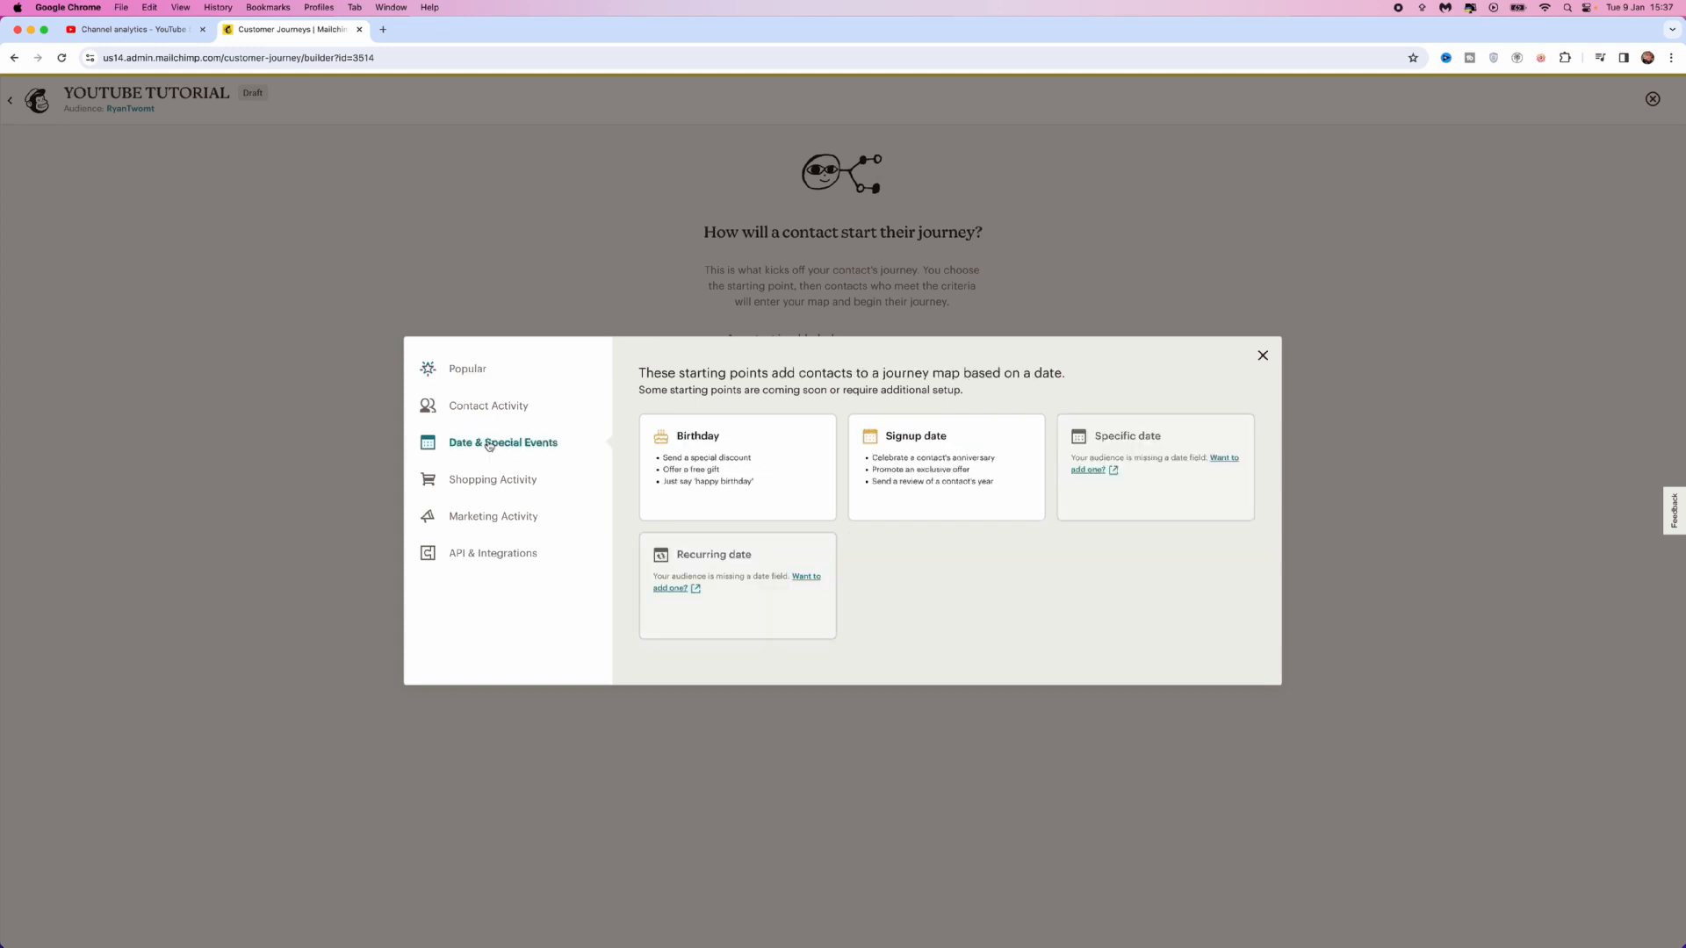
pyautogui.click(492, 553)
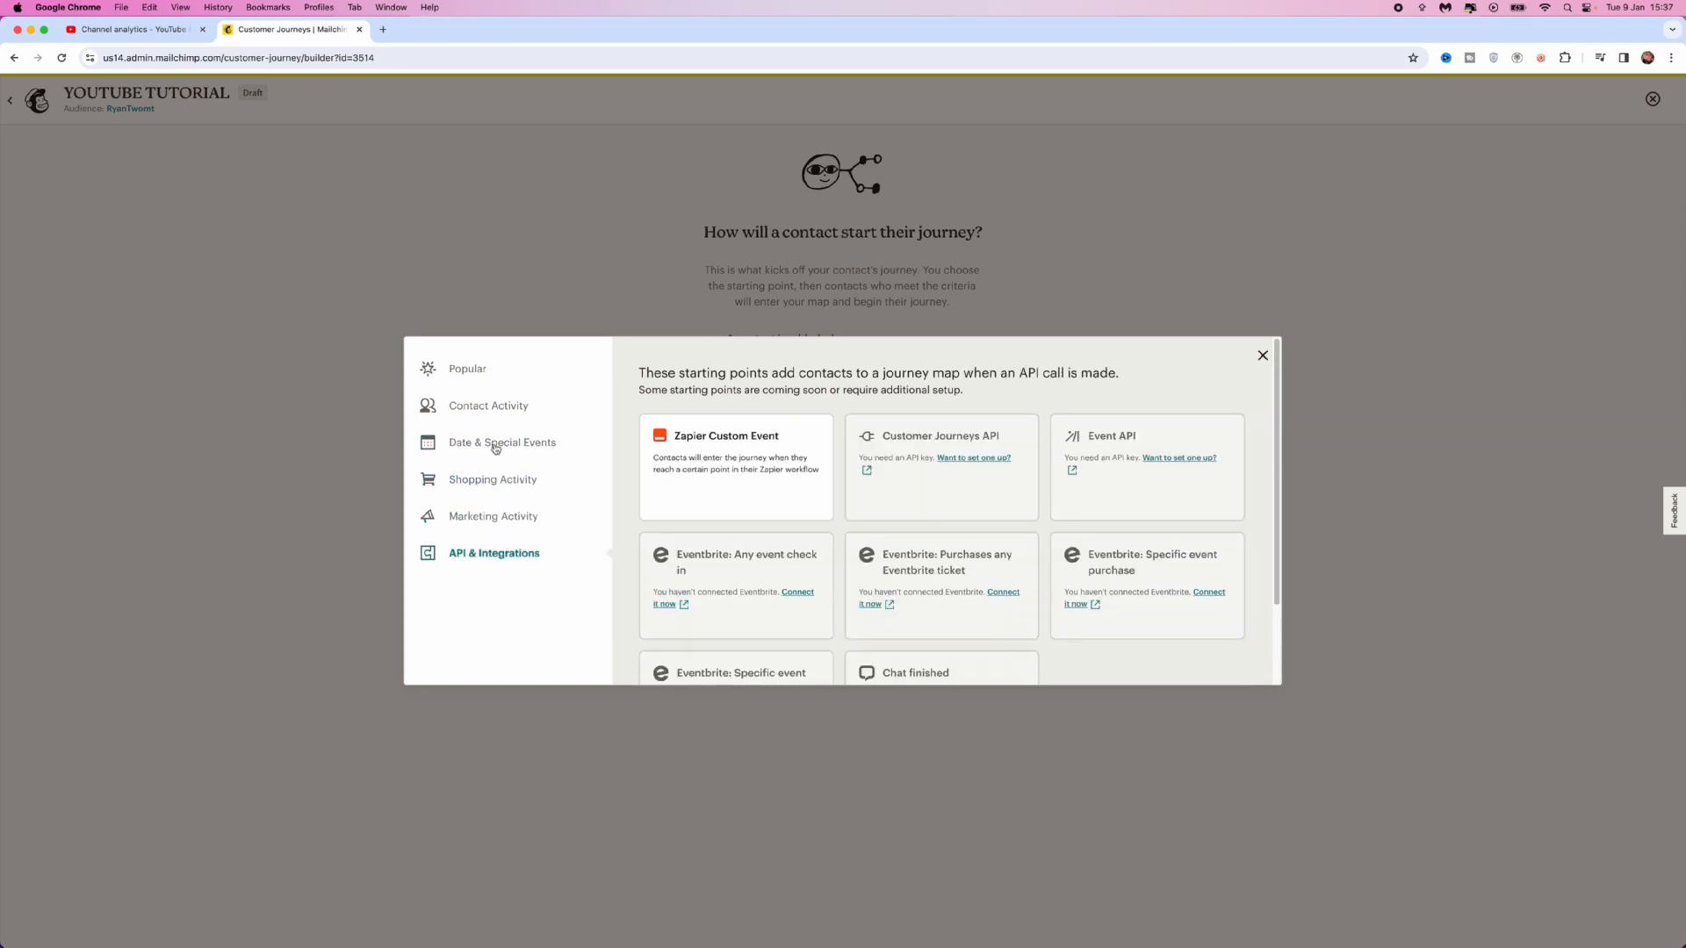
pyautogui.click(467, 368)
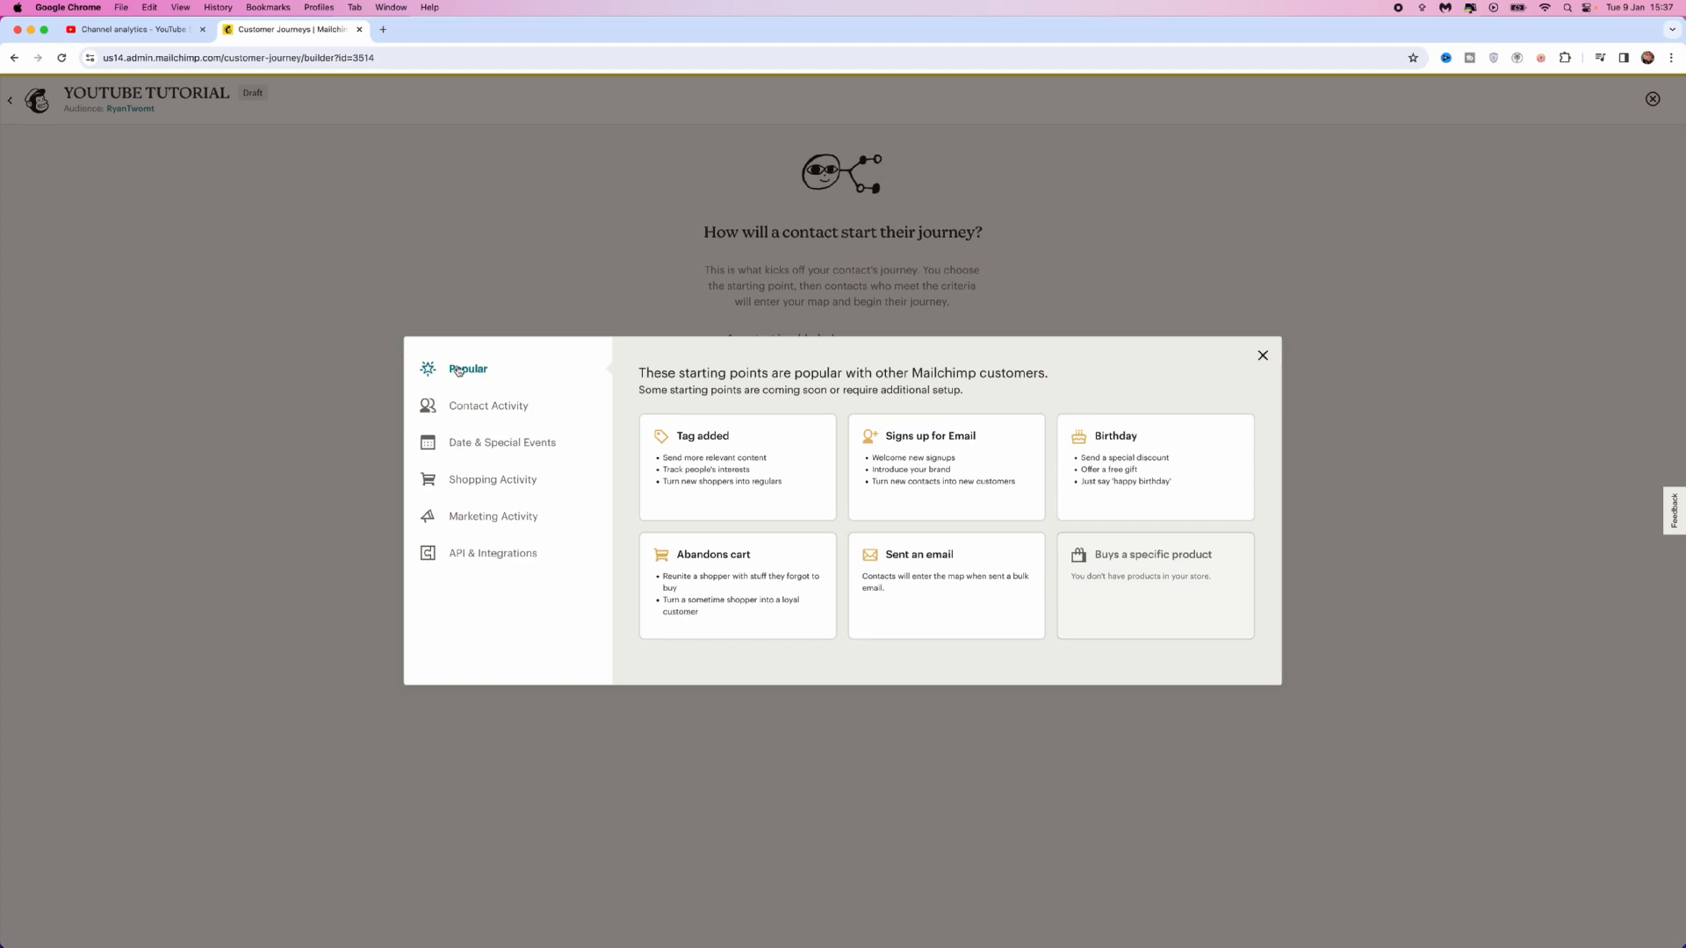
pyautogui.moveTo(599, 443)
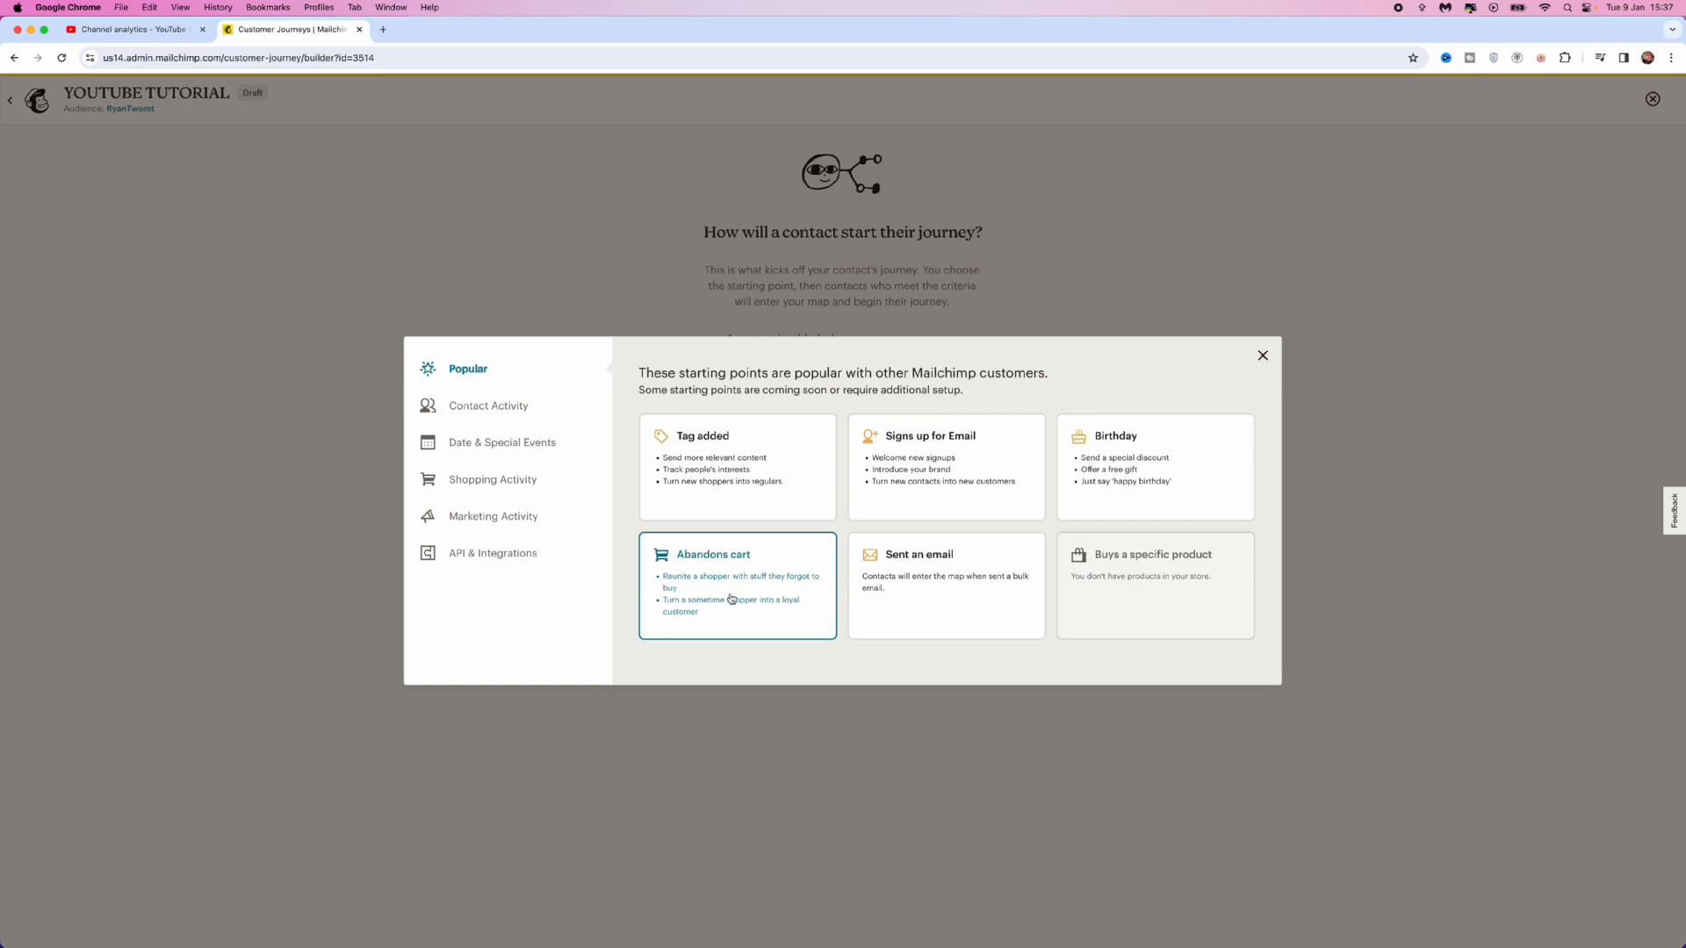
# Choose Abandons cart as the trigger, keeping Any Products and a 1-hour wait for store TutorialHto
pyautogui.click(736, 586)
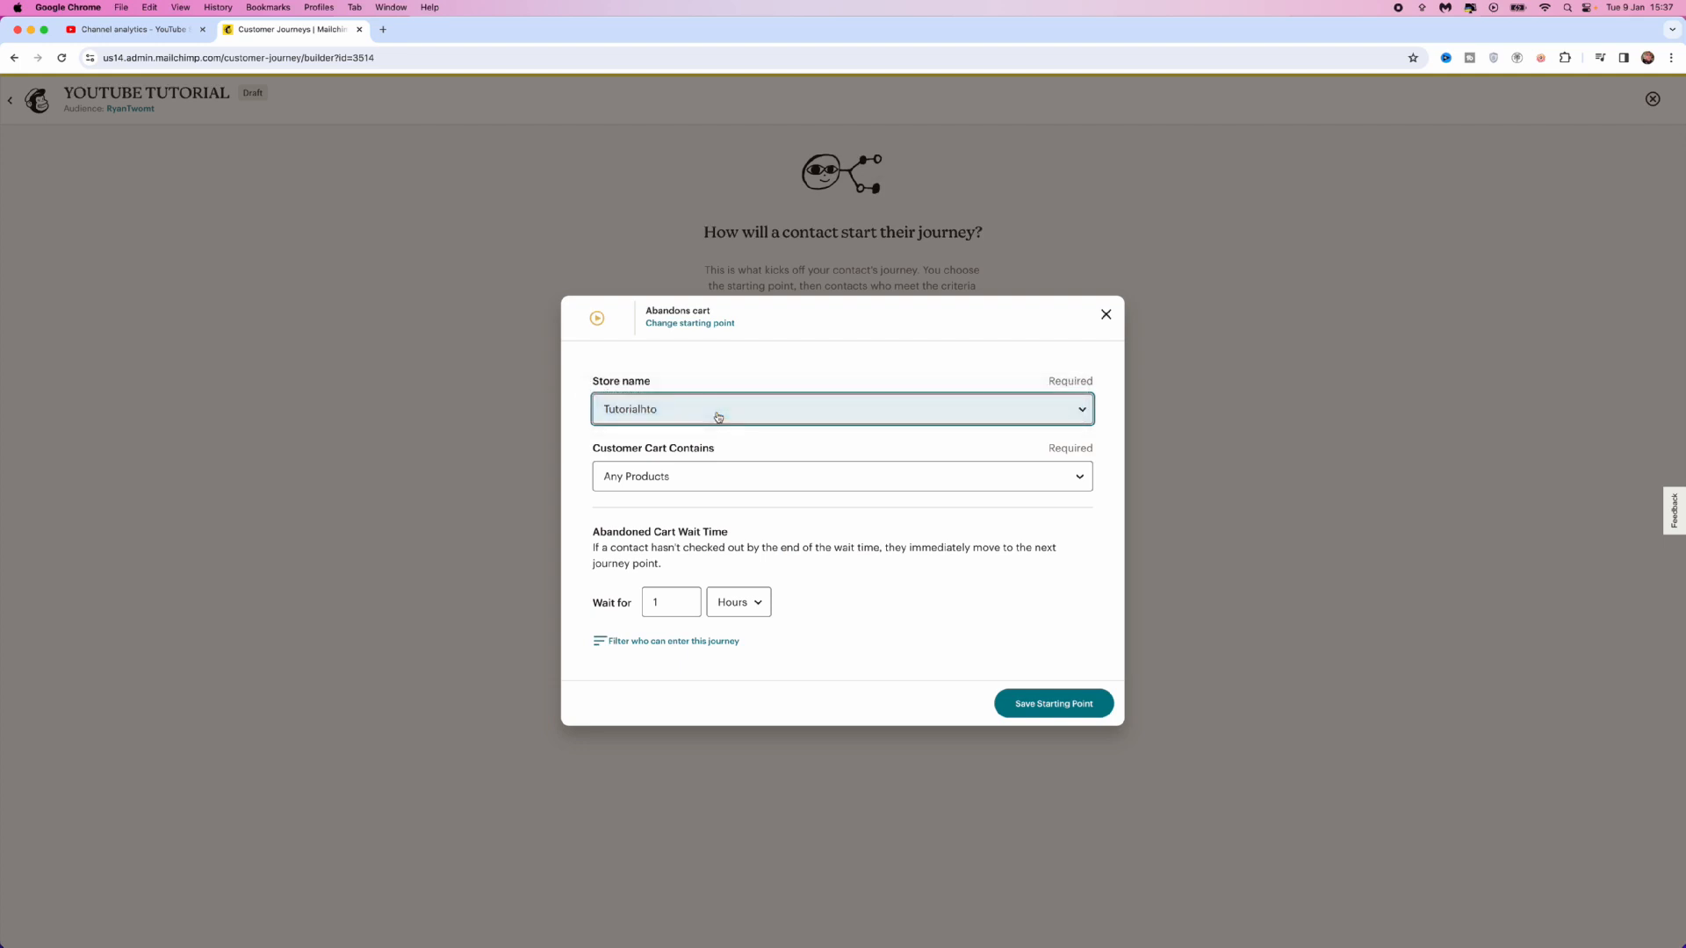
pyautogui.click(841, 476)
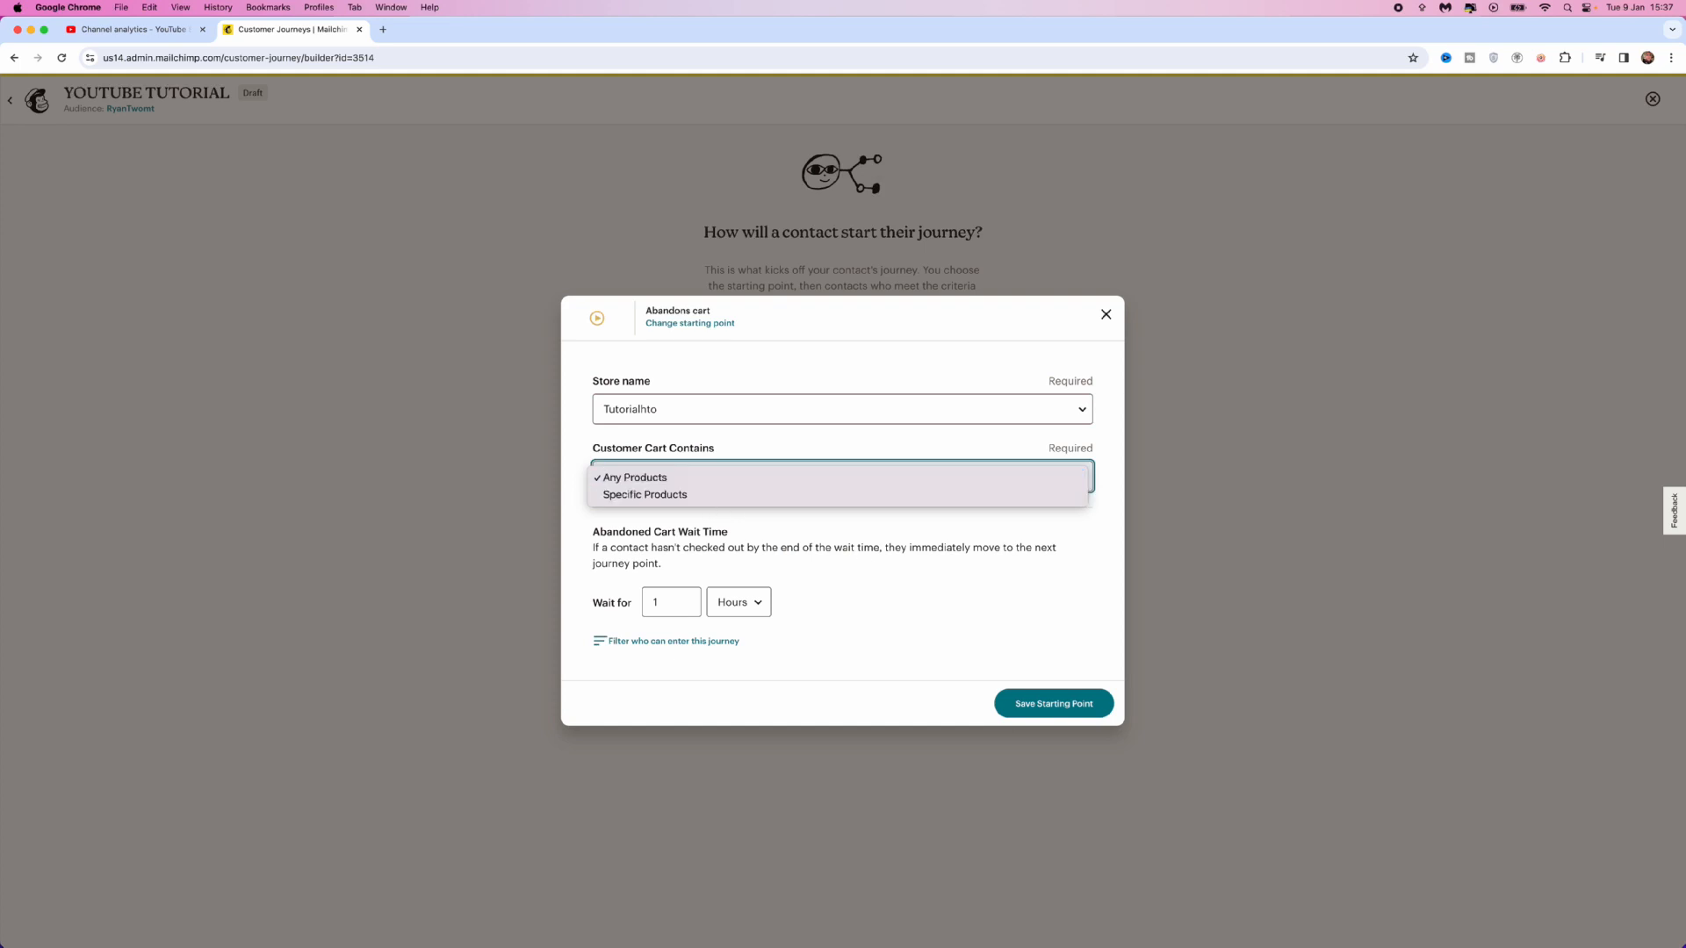
pyautogui.click(632, 478)
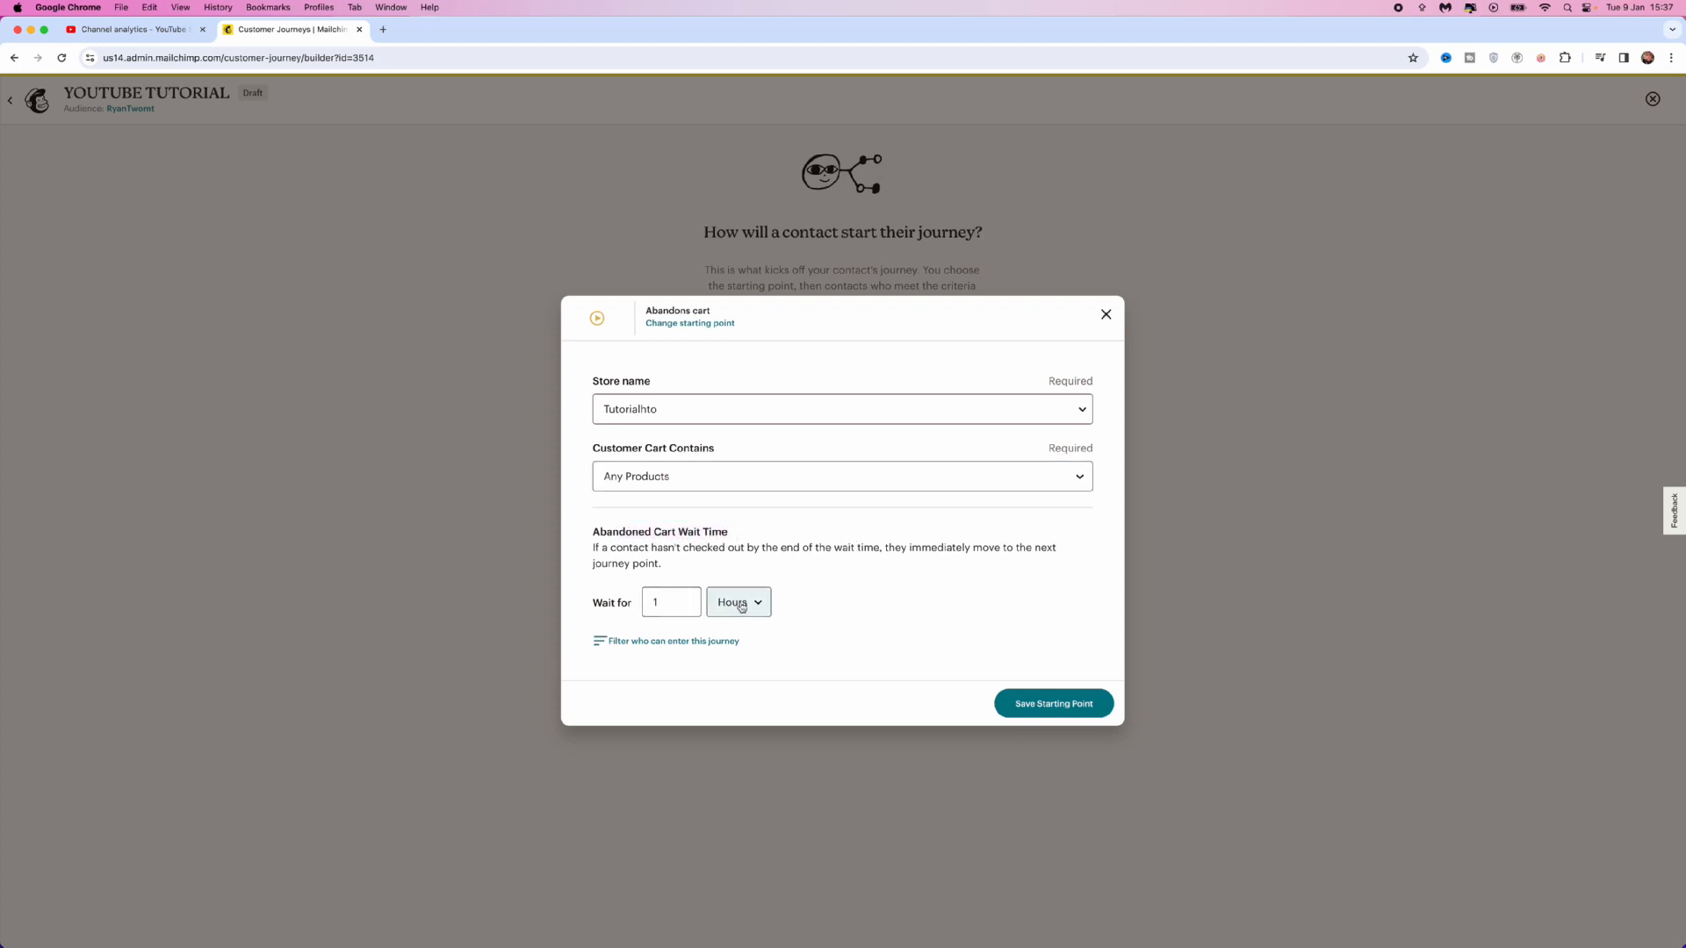
pyautogui.moveTo(748, 602)
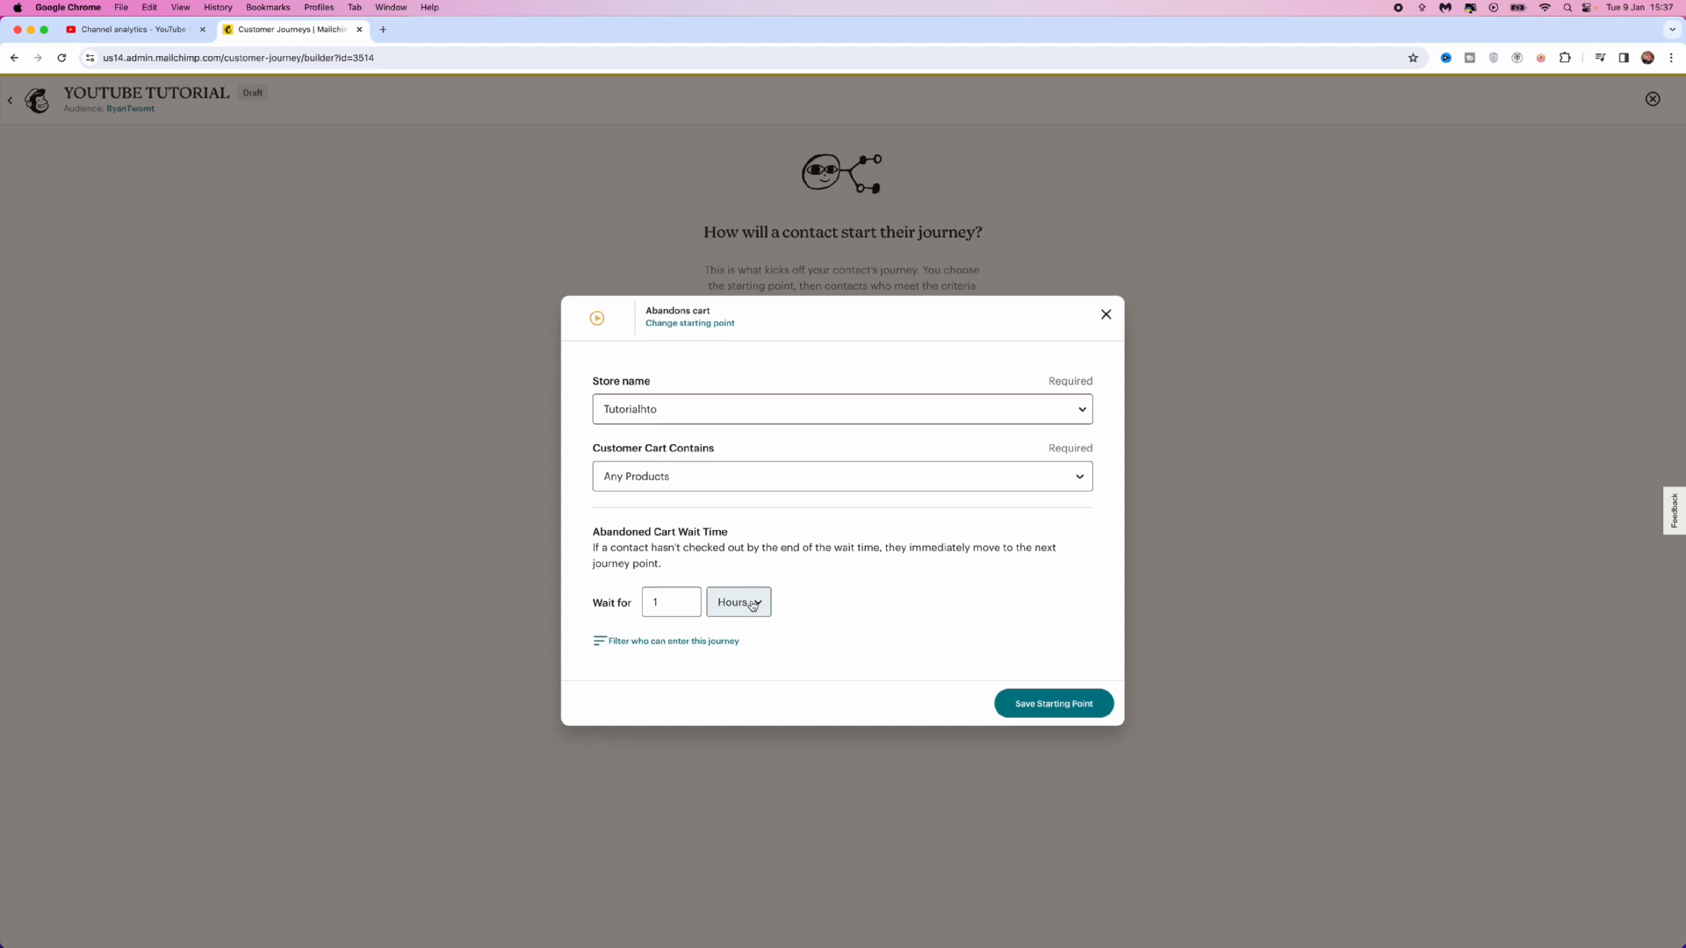
pyautogui.click(669, 603)
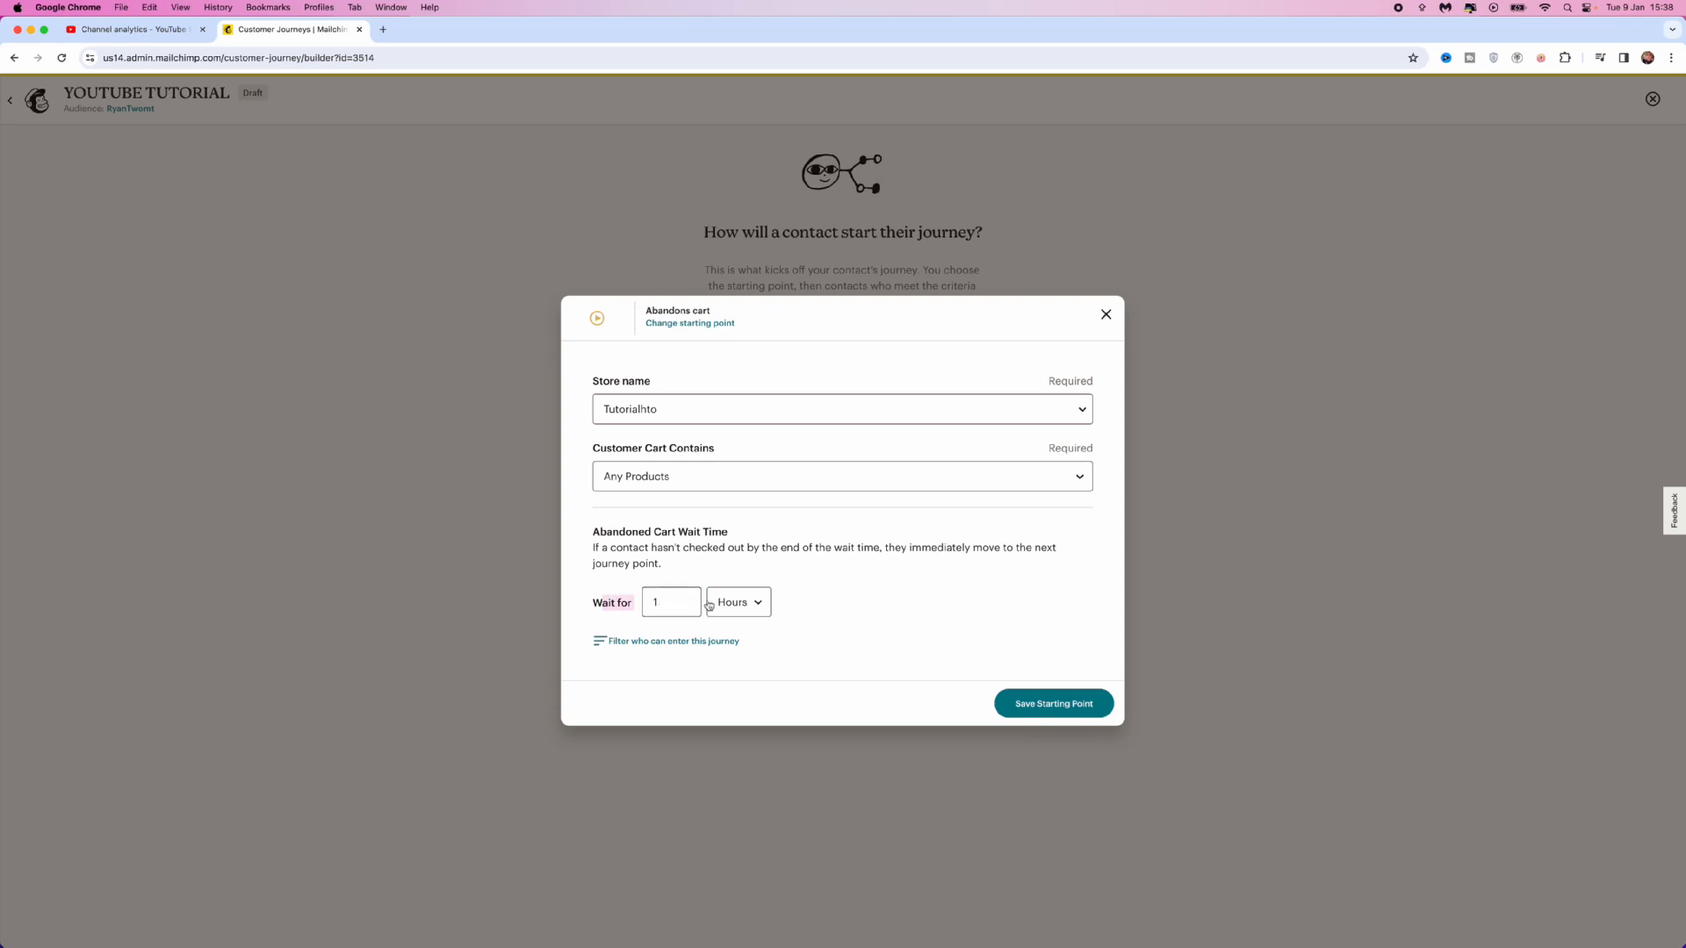
pyautogui.click(736, 602)
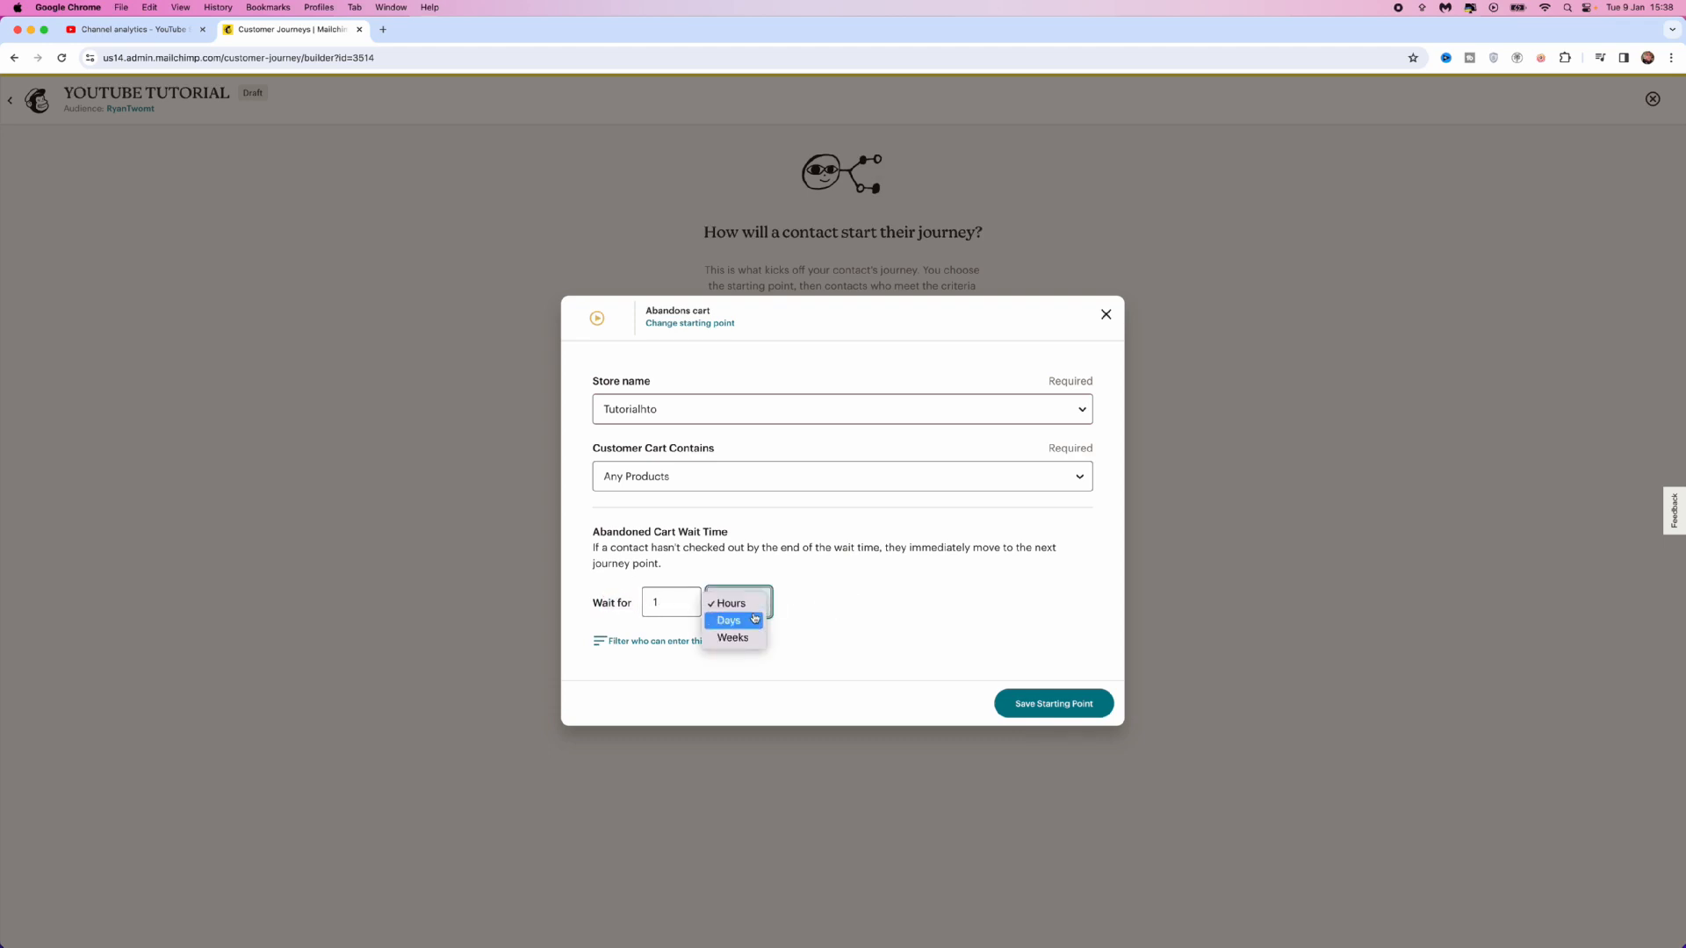
pyautogui.moveTo(732, 637)
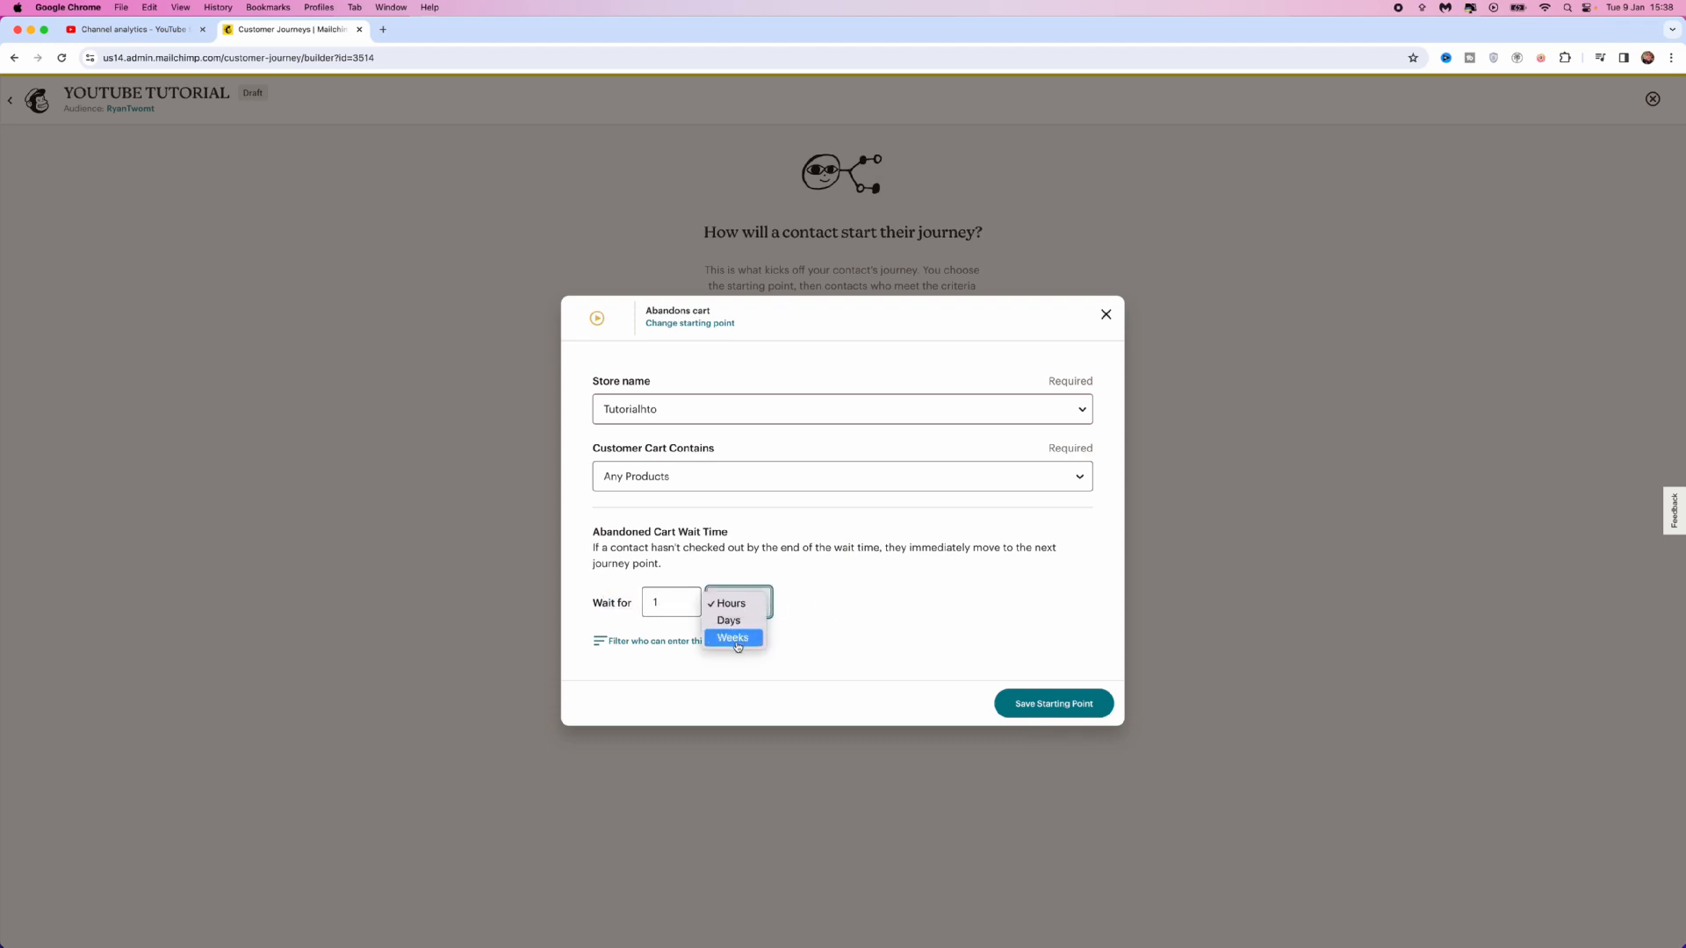
pyautogui.click(729, 603)
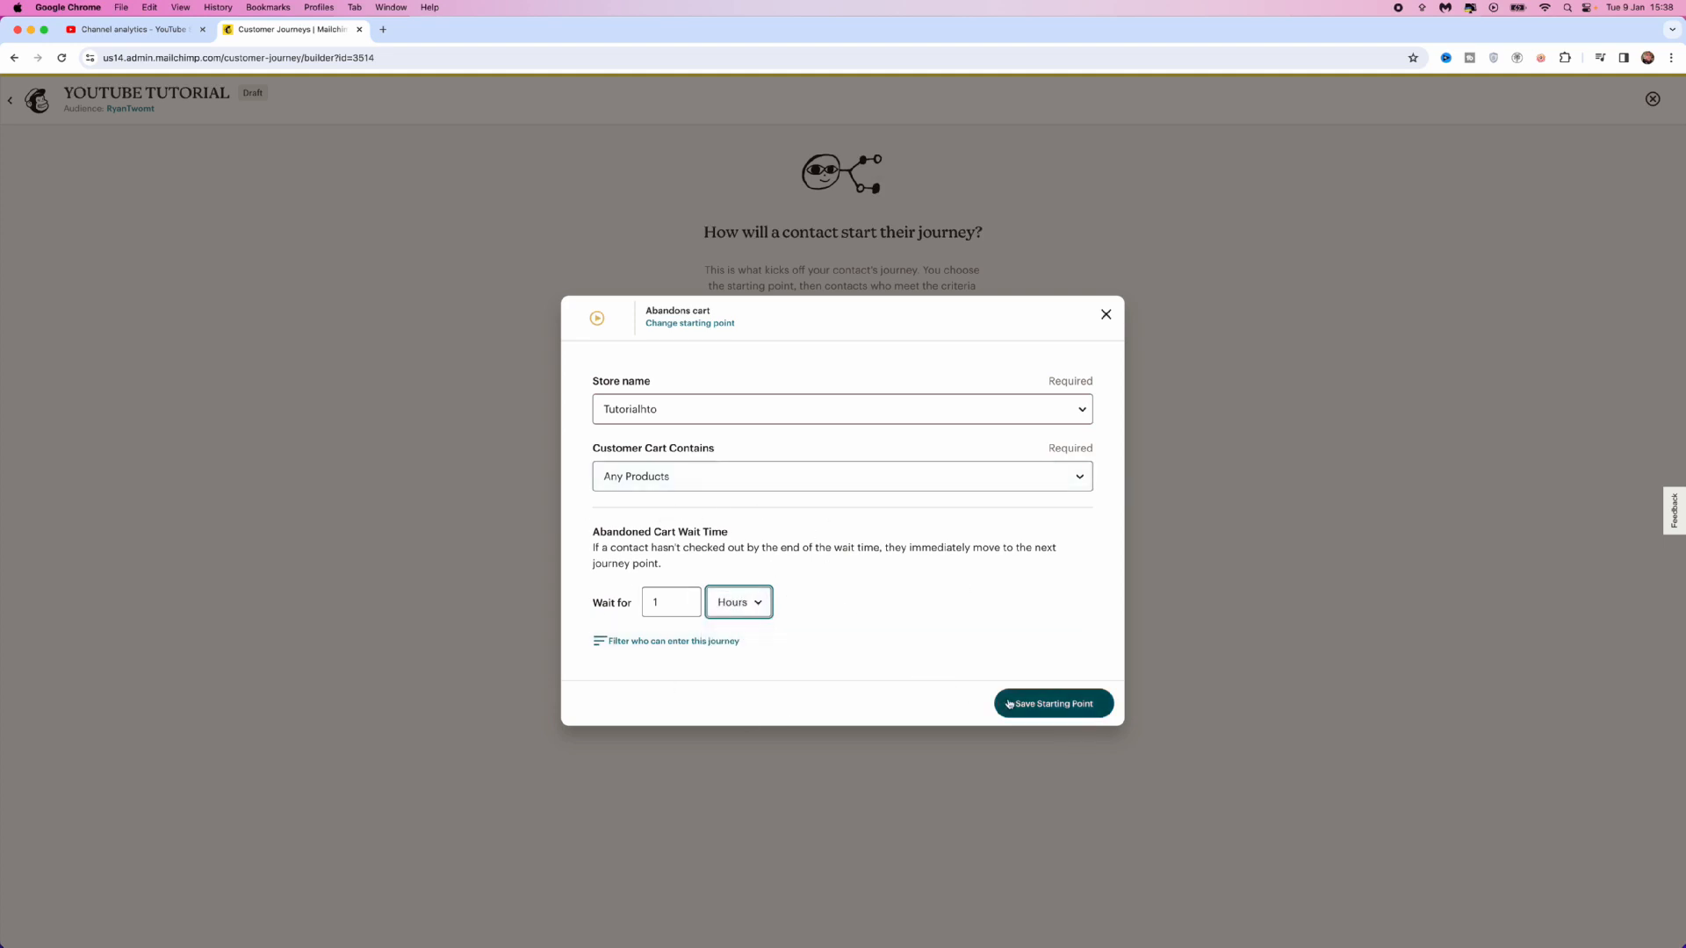
# Save the abandoned-cart starting point and add a Send email journey point after it
pyautogui.click(1052, 702)
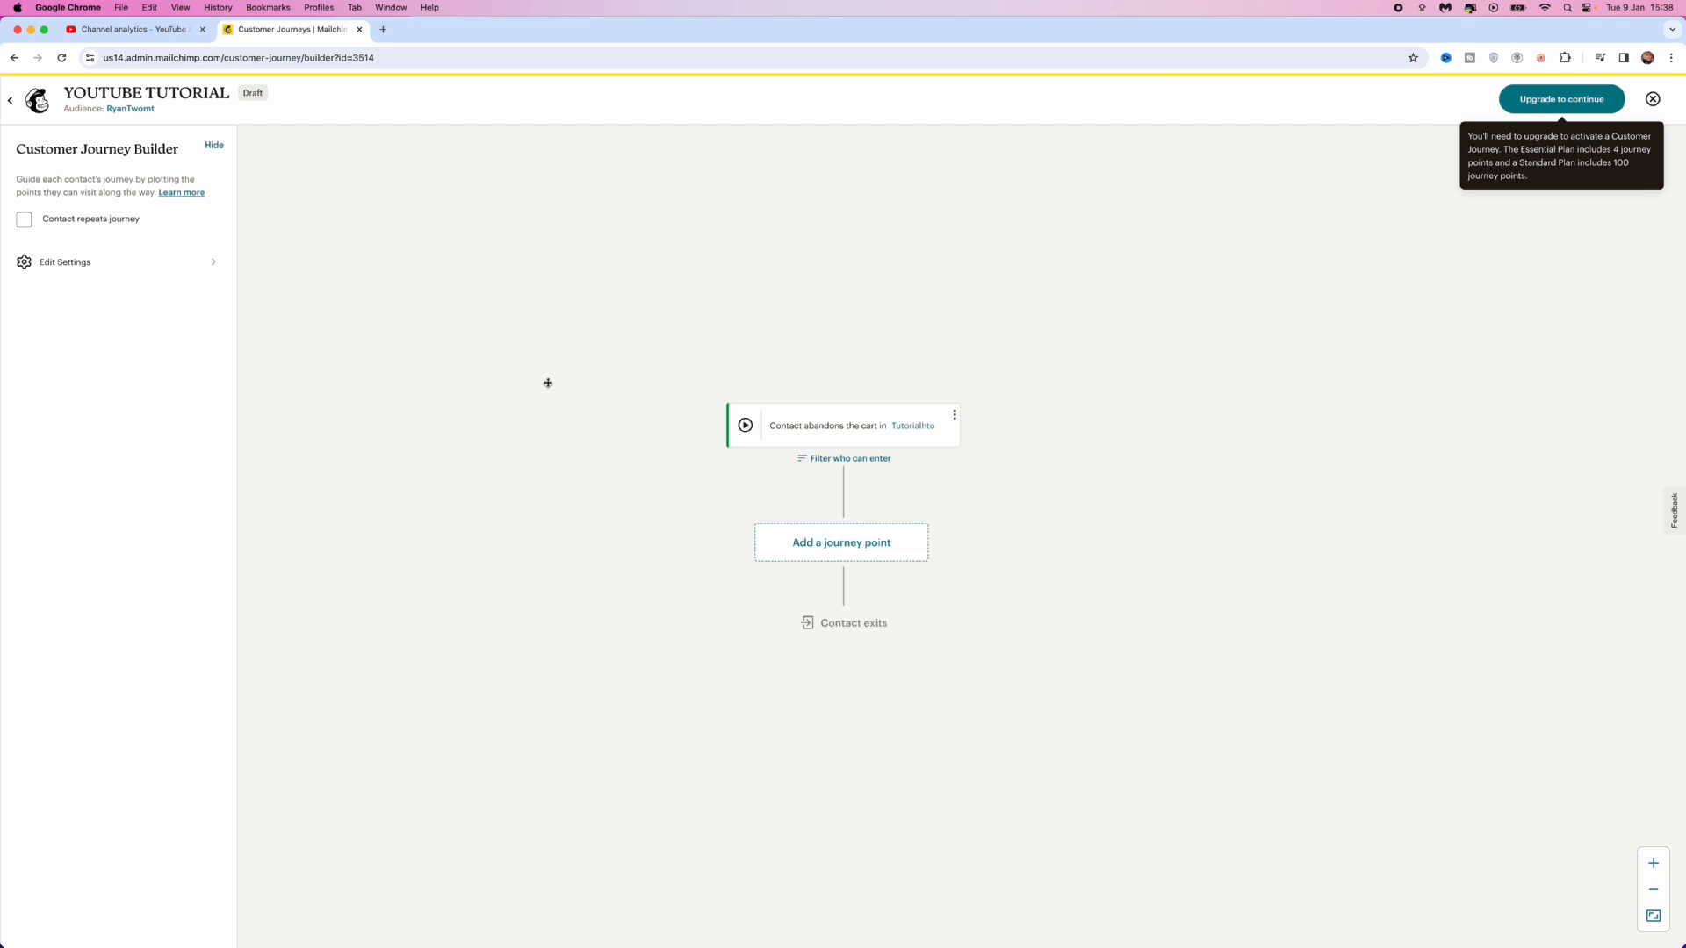
pyautogui.moveTo(879, 318)
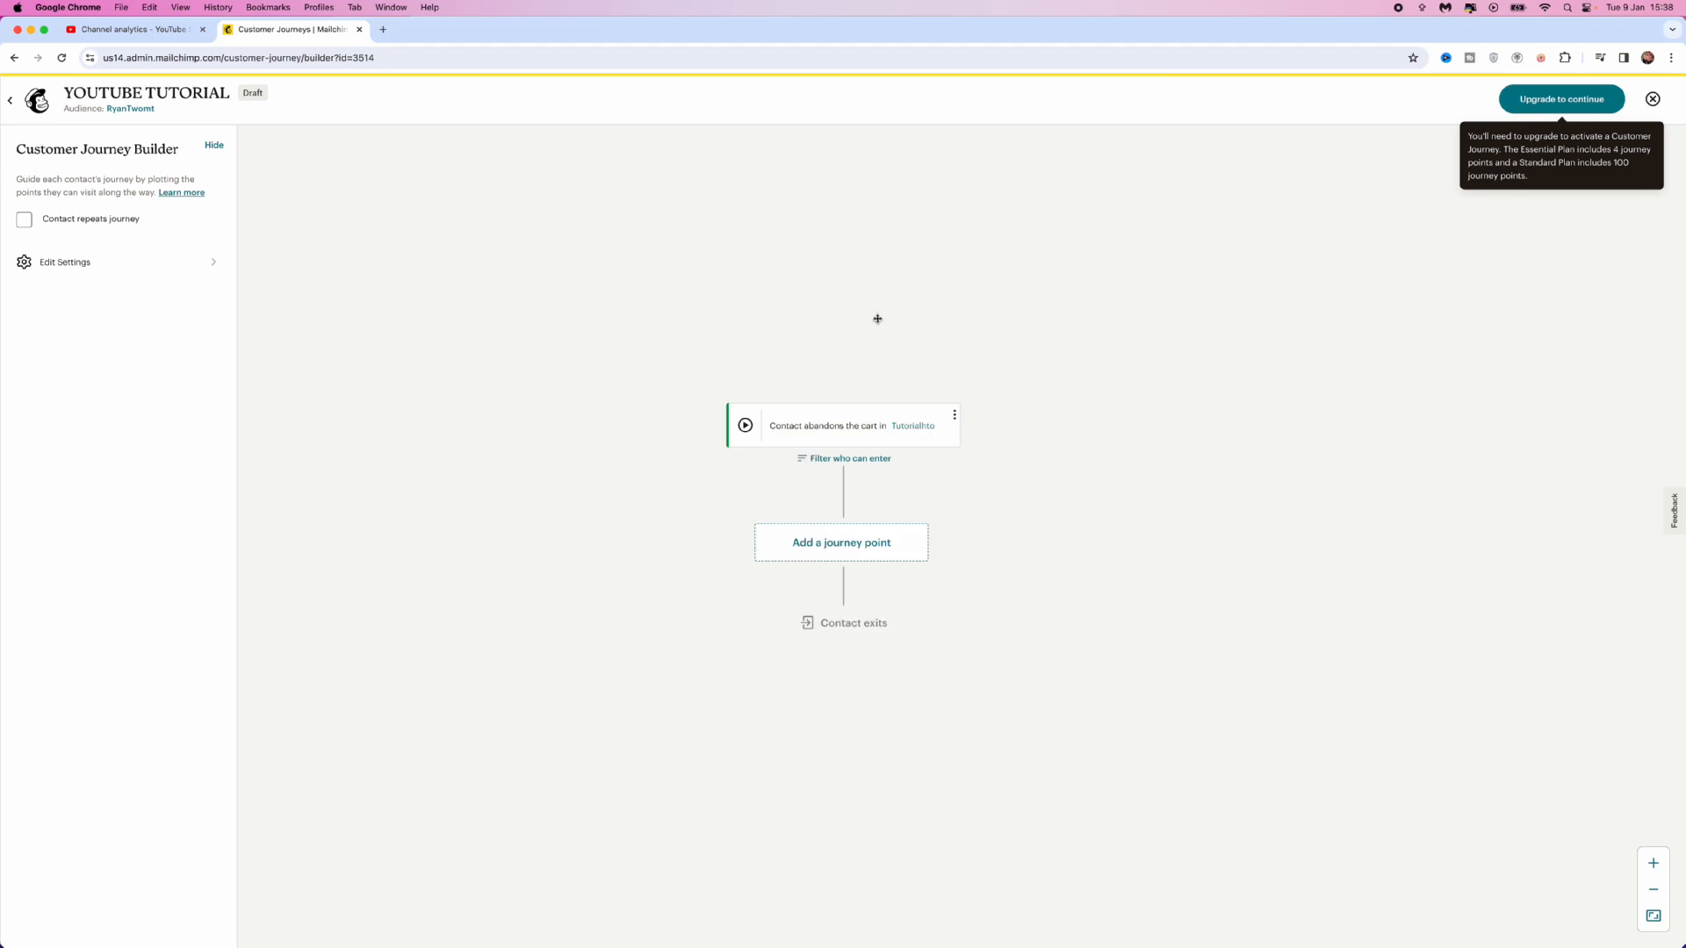
pyautogui.moveTo(850, 551)
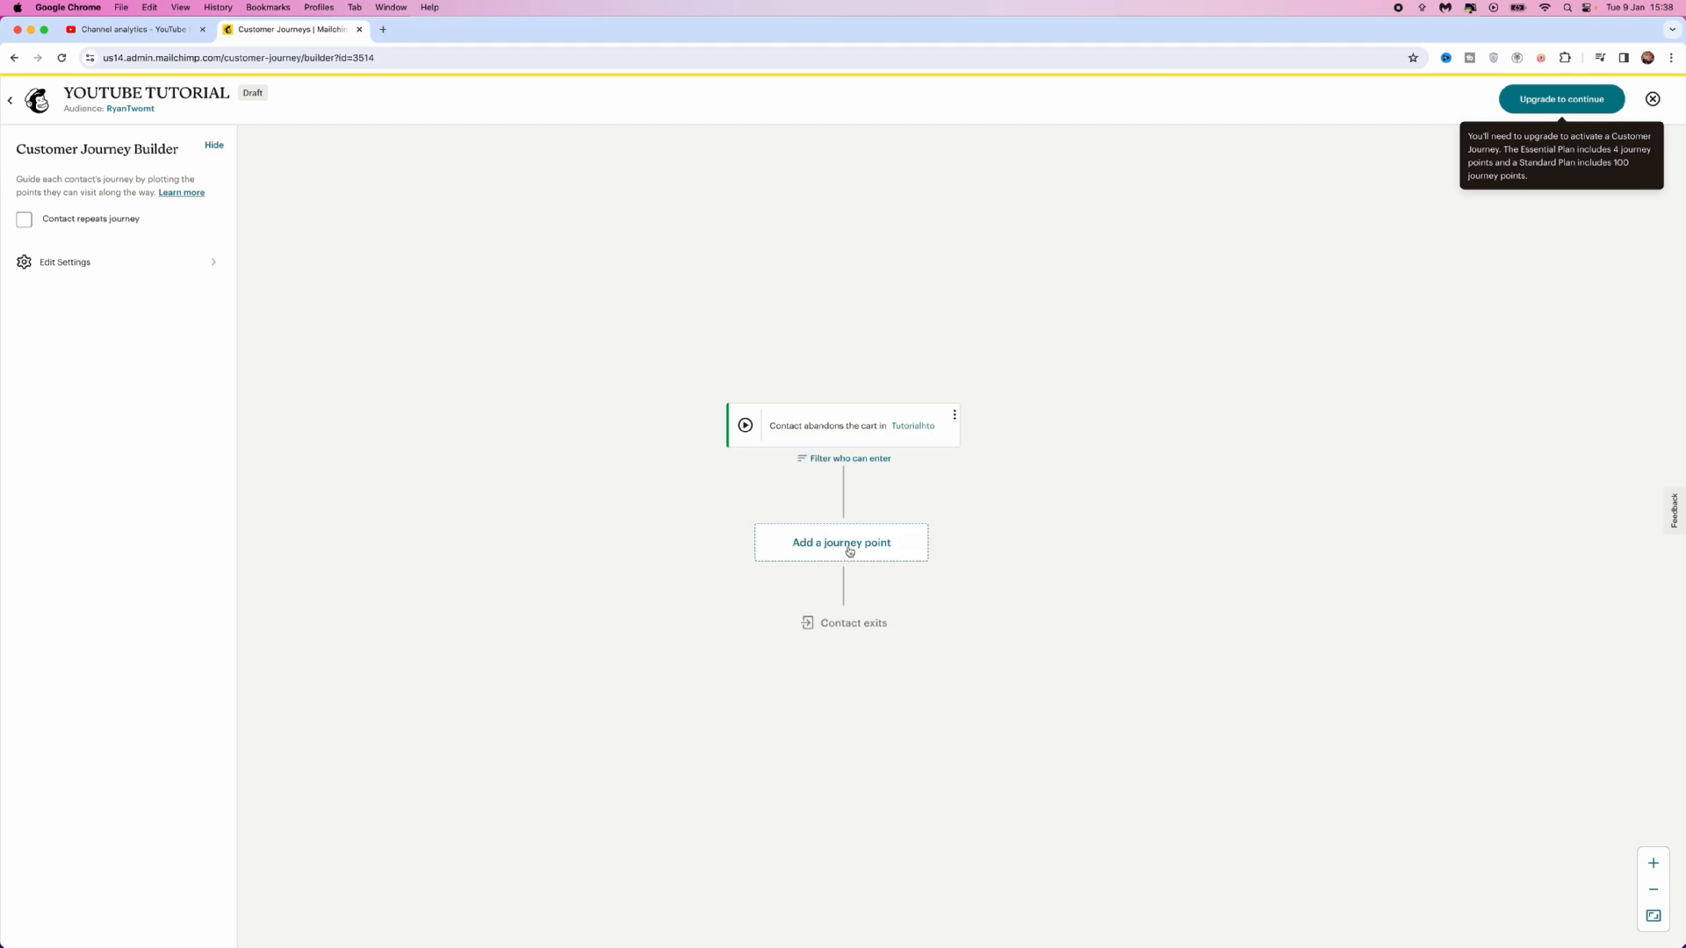
pyautogui.click(841, 543)
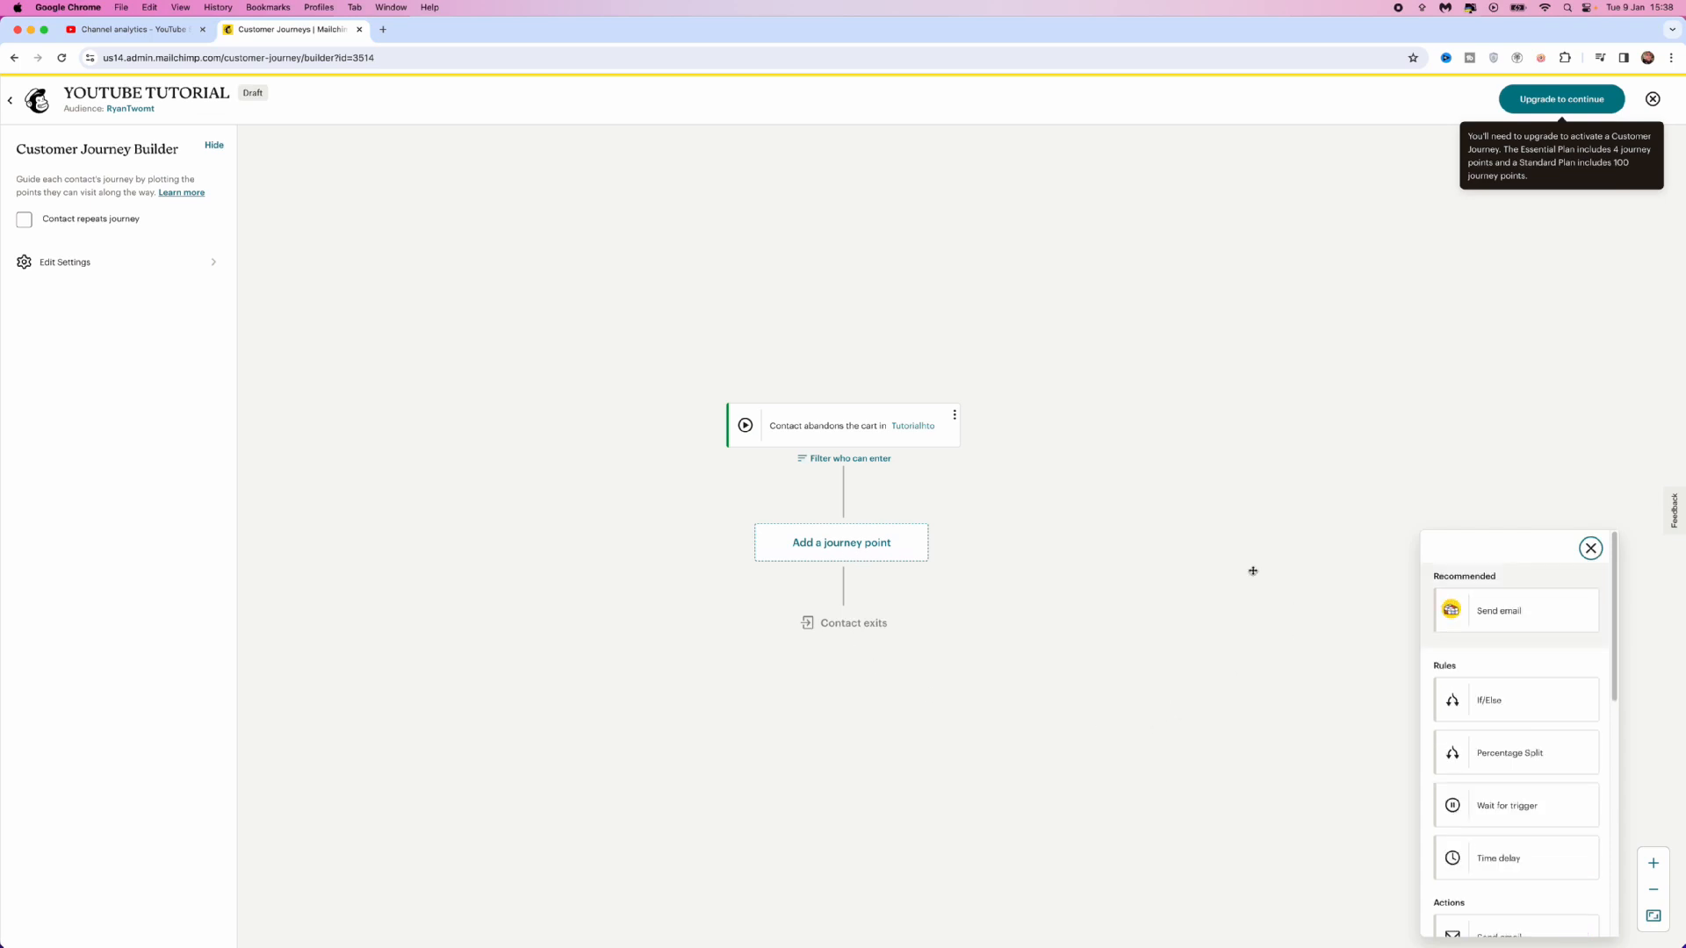
pyautogui.click(1516, 609)
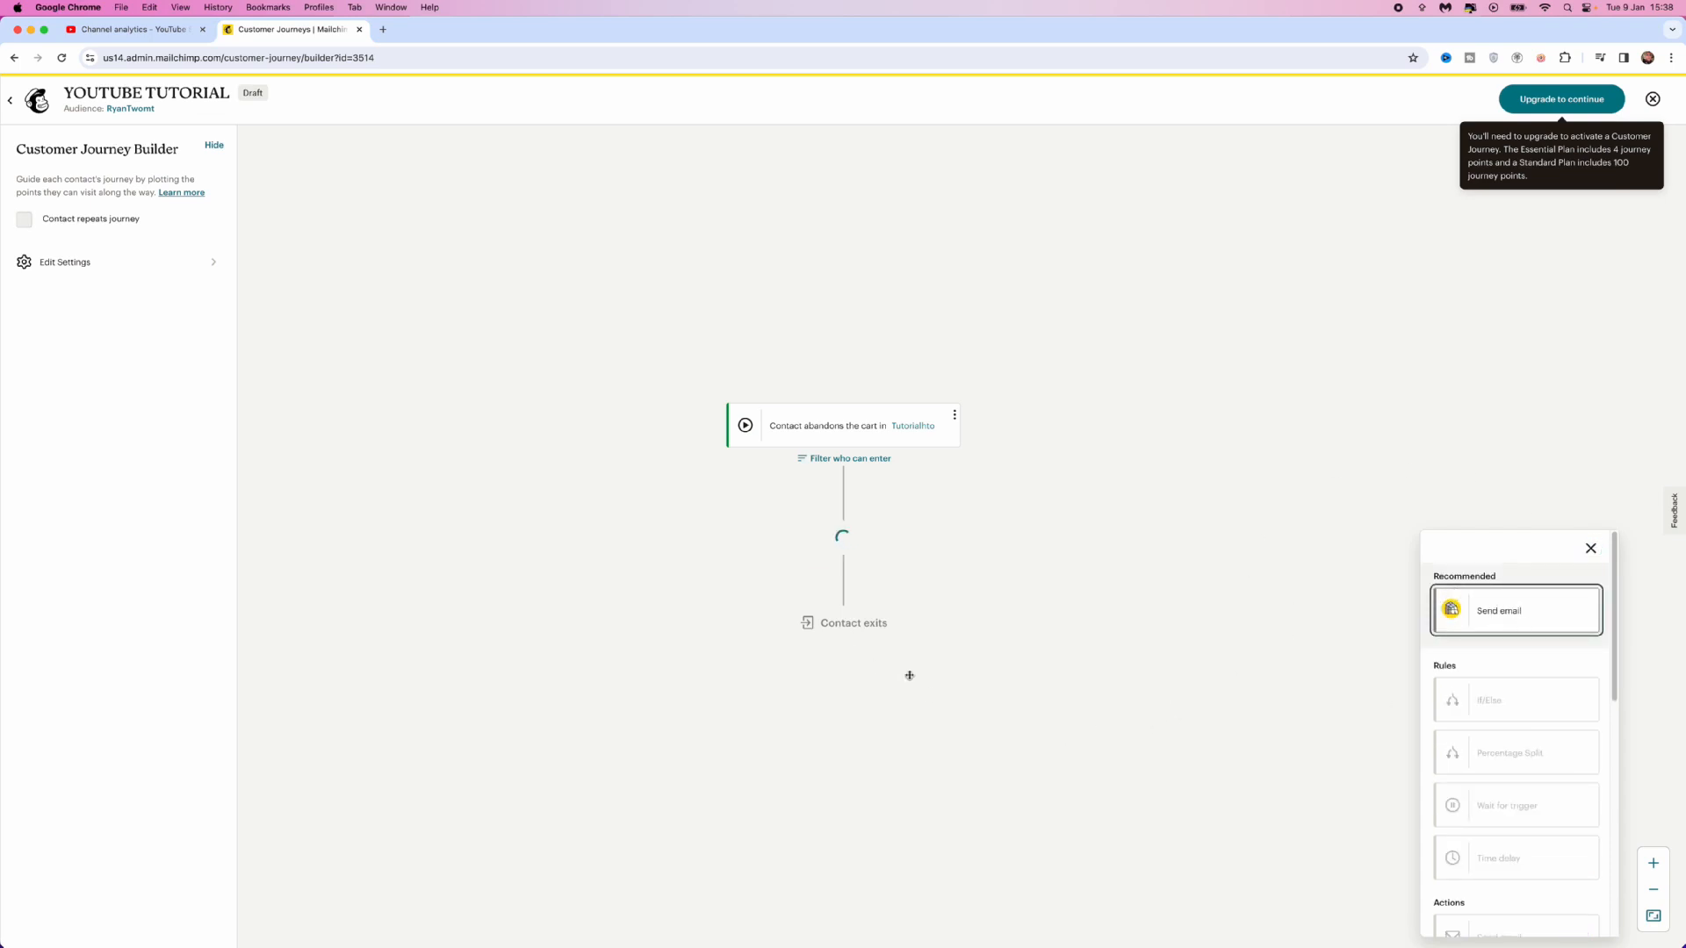
# Keep the Send email step's default settings and return to the journey map
pyautogui.click(1516, 610)
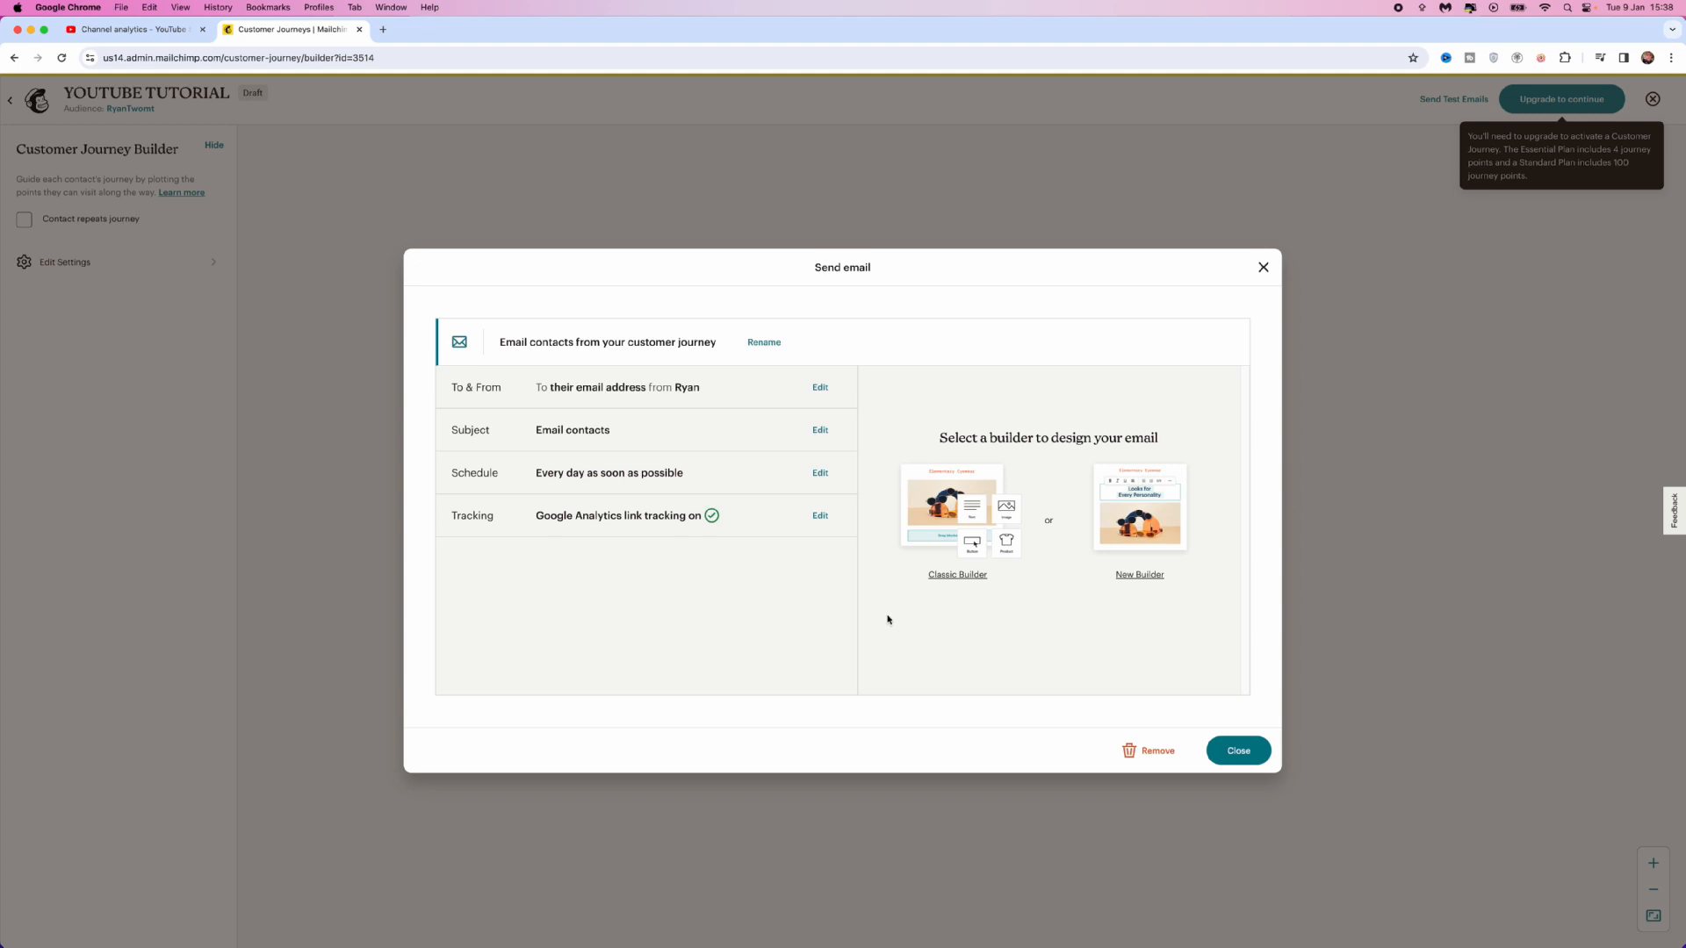
pyautogui.moveTo(773, 420)
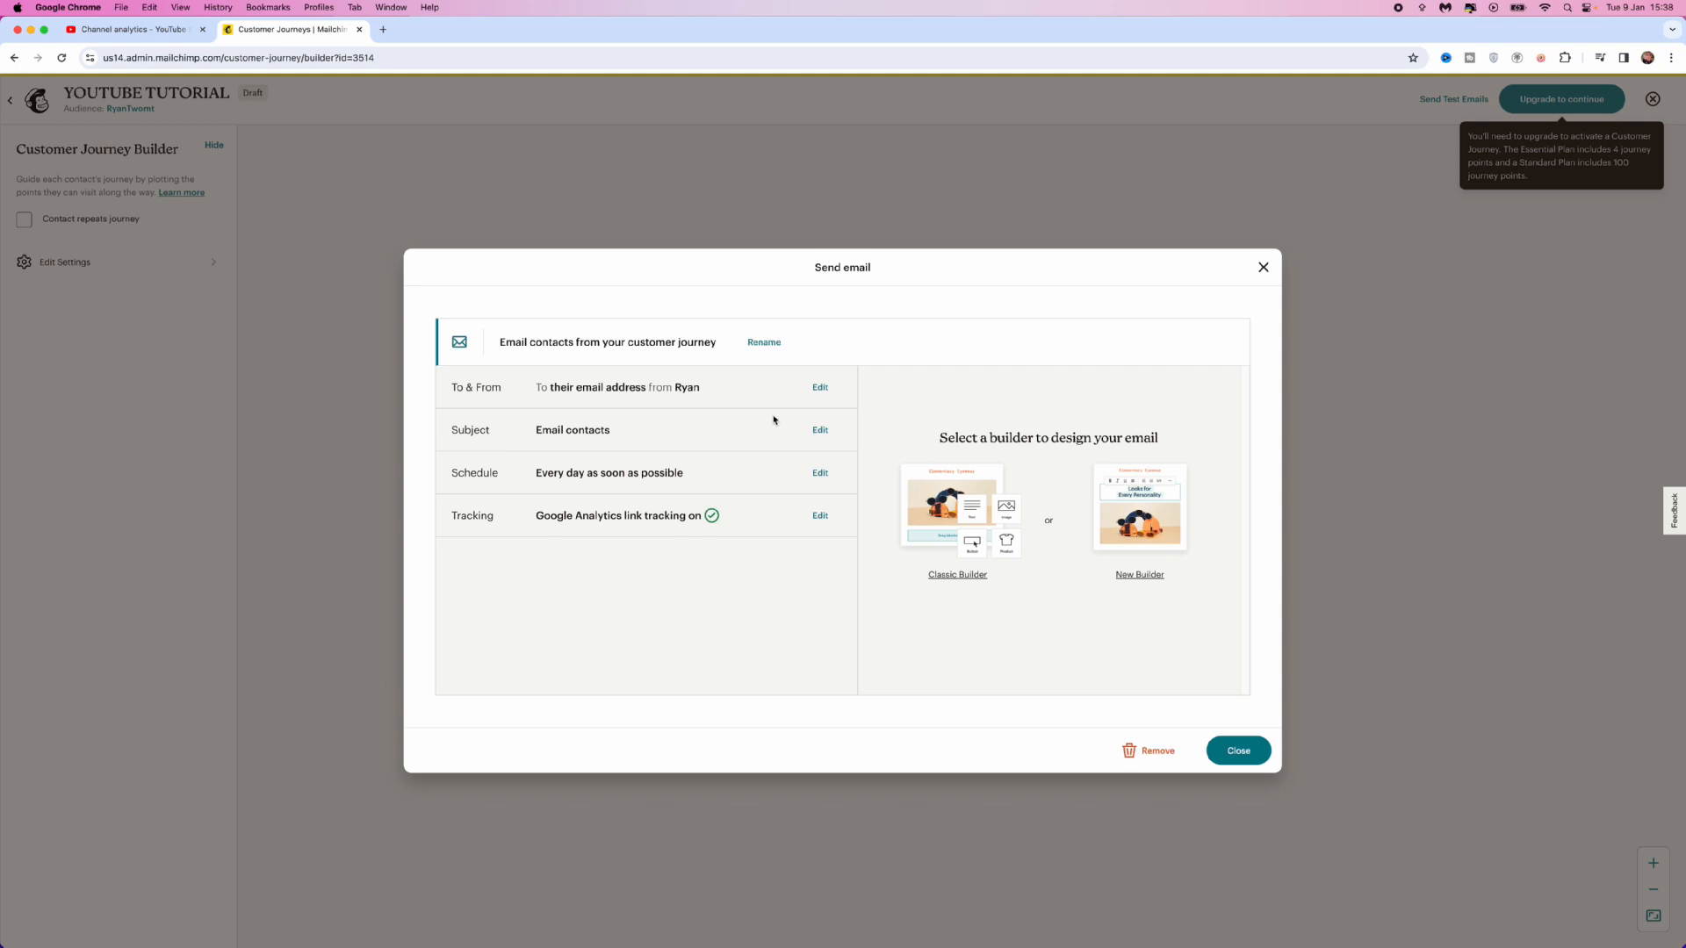
pyautogui.moveTo(836, 504)
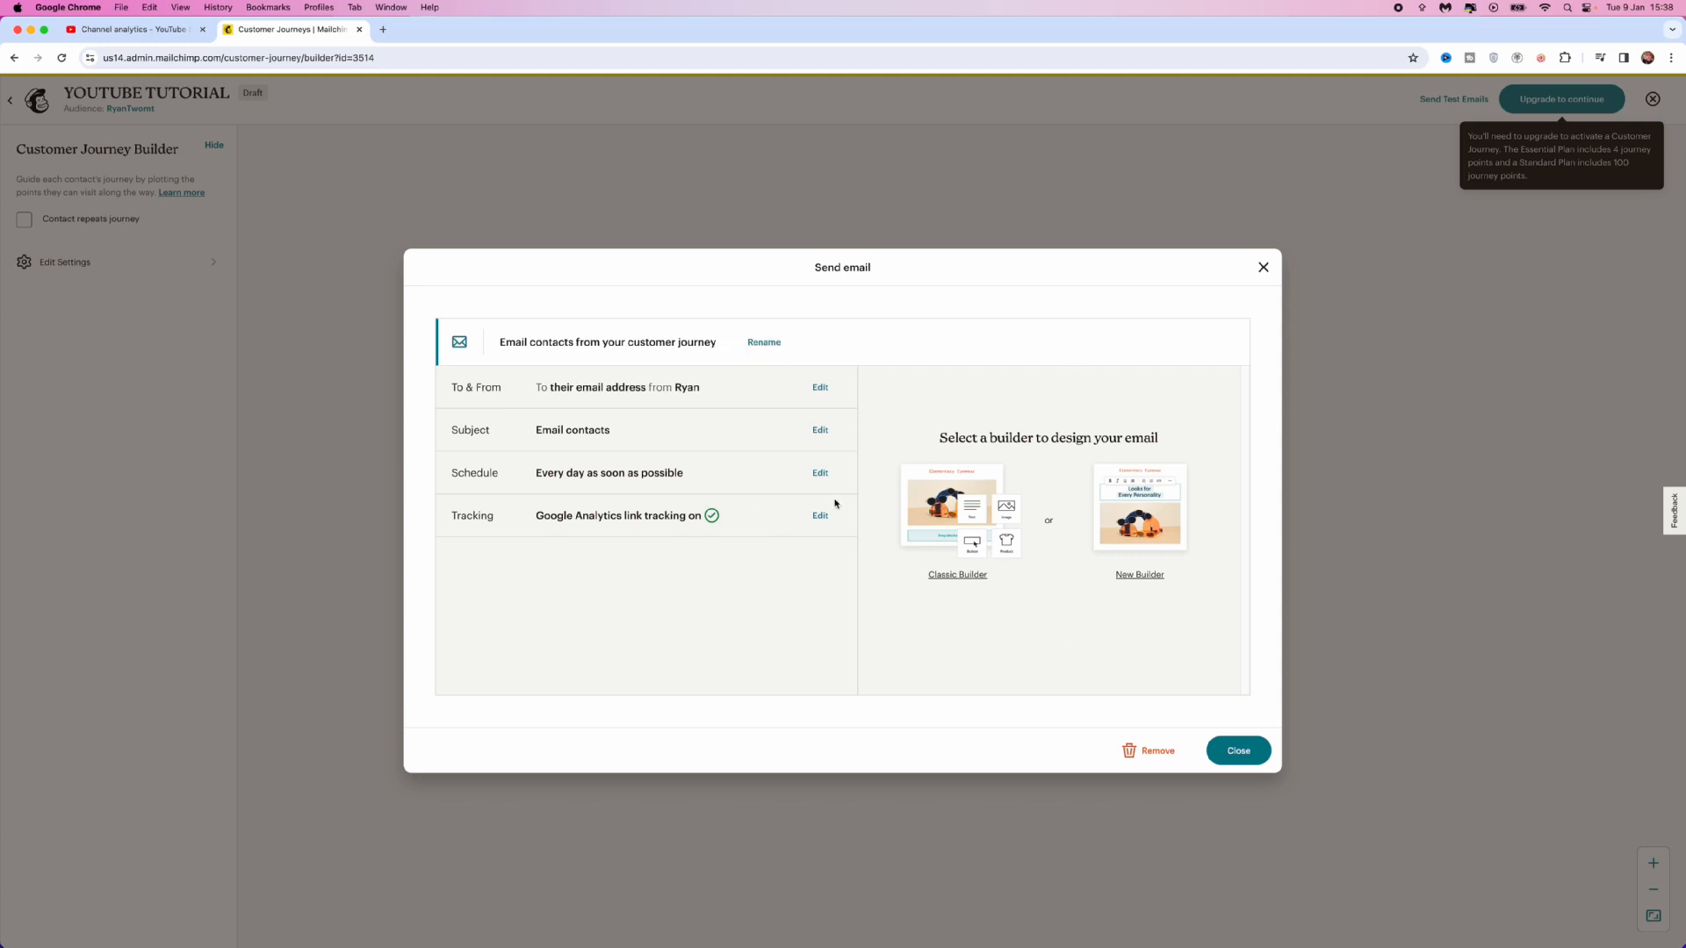
pyautogui.click(1237, 750)
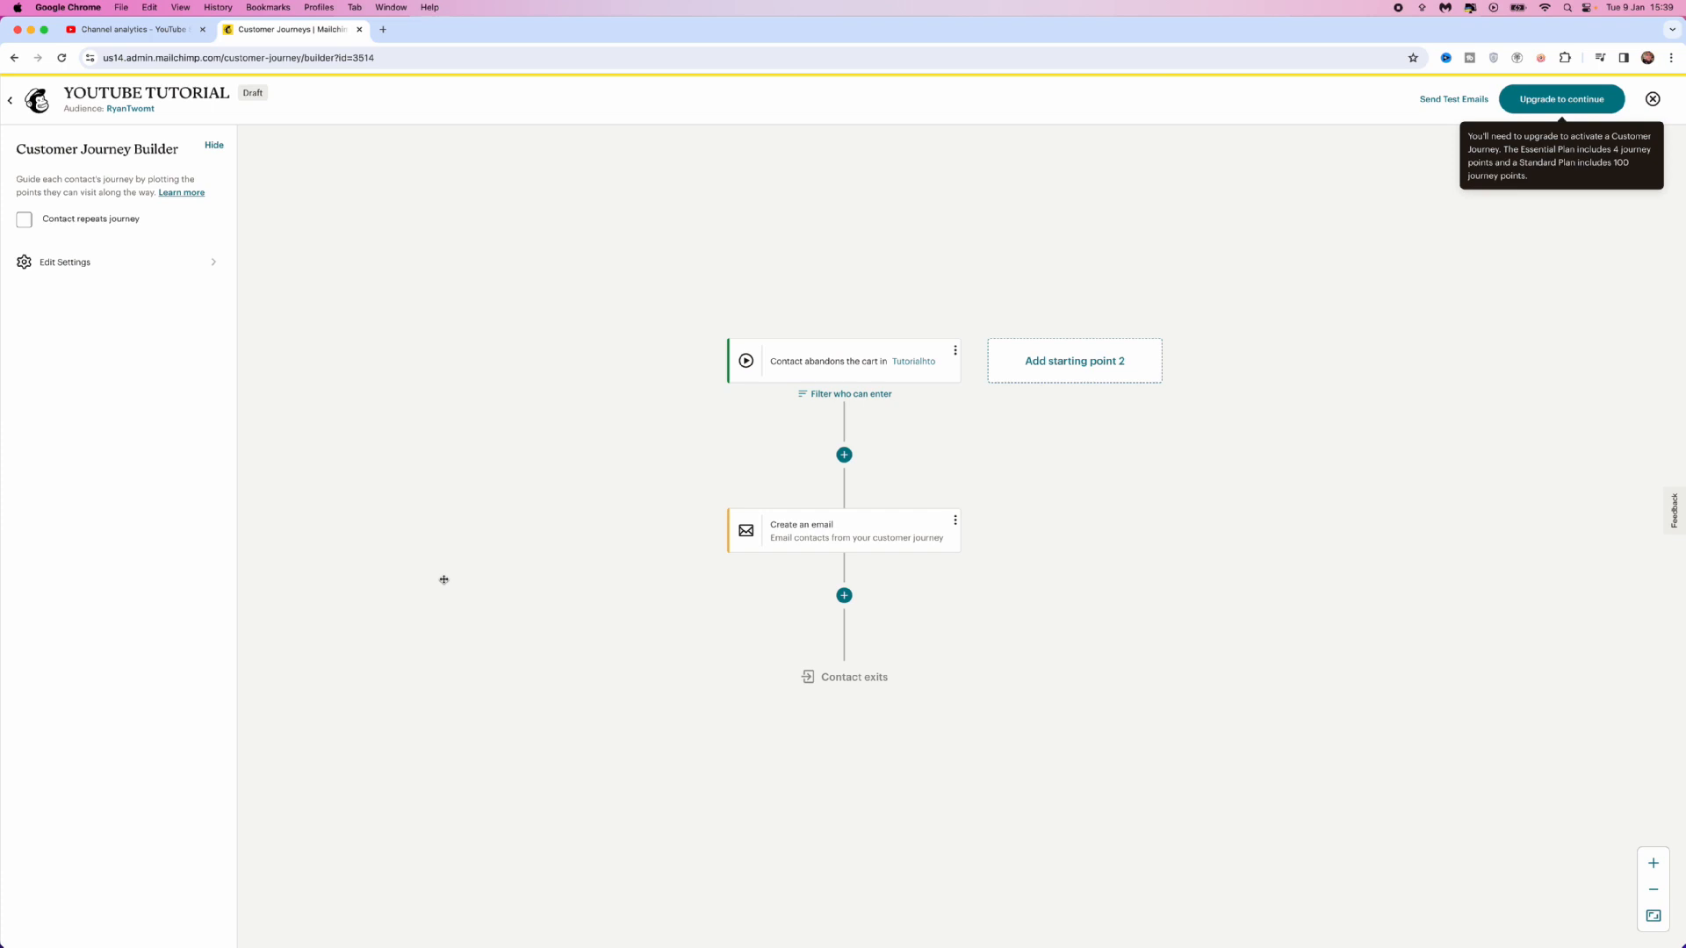
pyautogui.moveTo(689, 357)
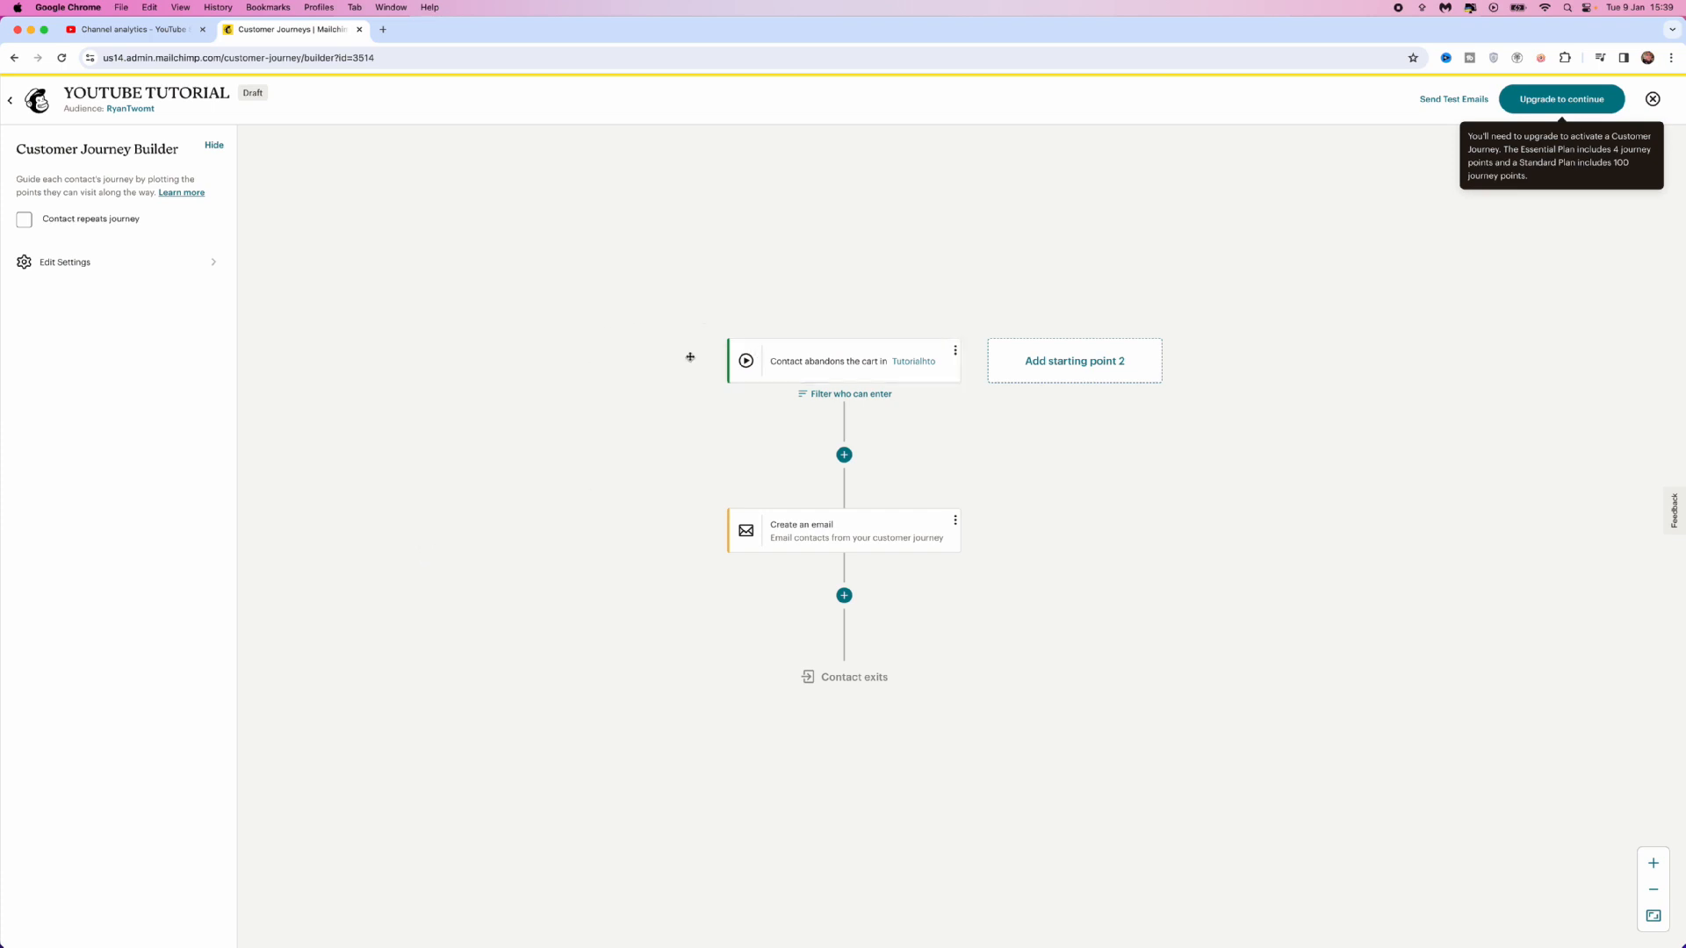